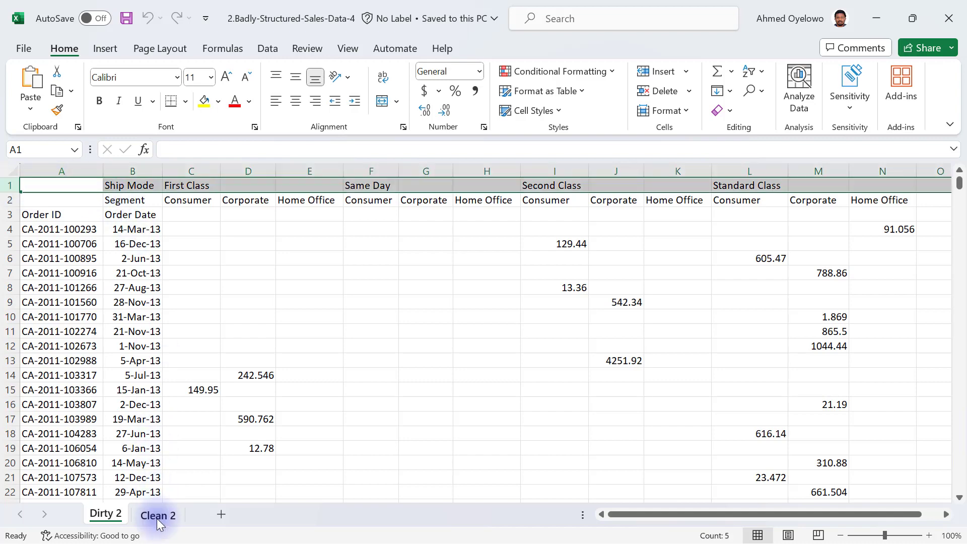
Flip between the Dirty 2 crosstab and the flat Clean 2 sheet to compare their layouts
left_click(157, 515)
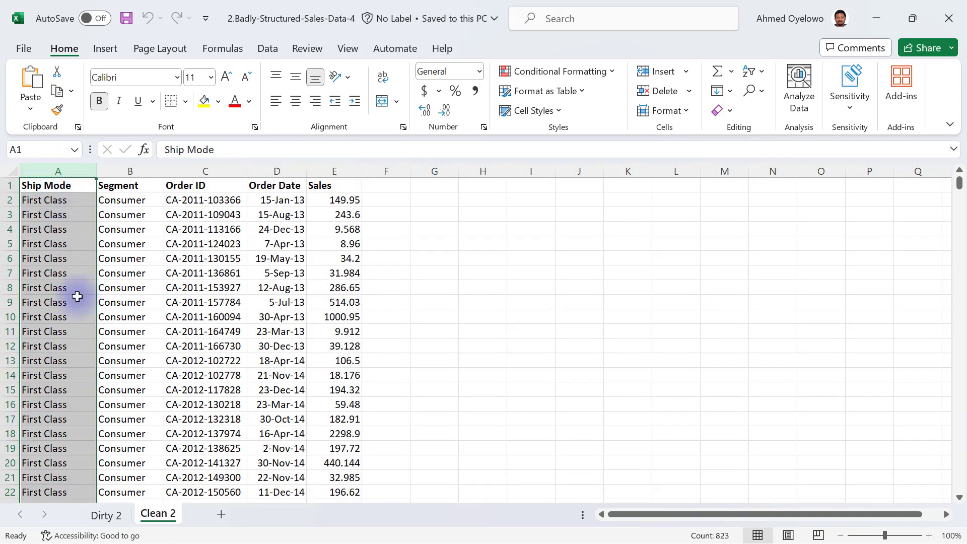
left_click(105, 514)
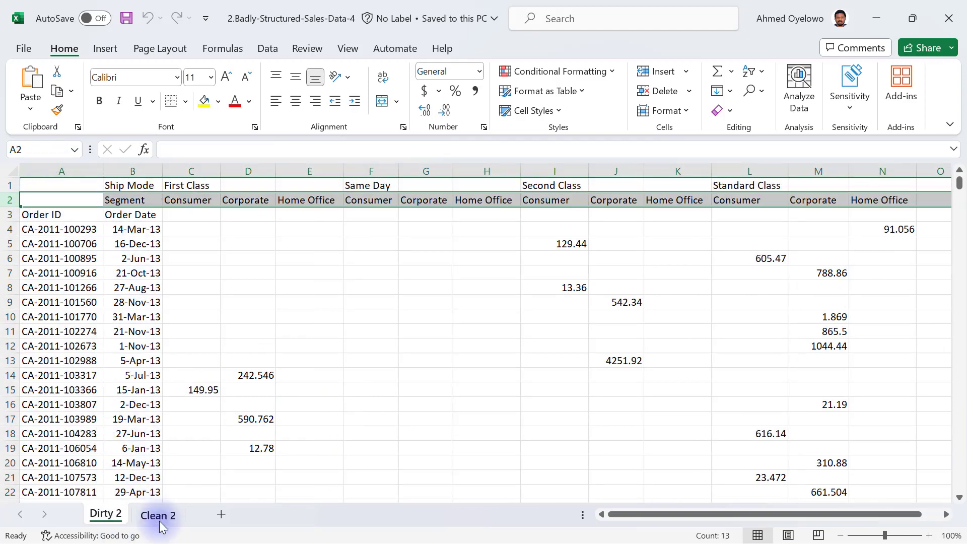
left_click(157, 515)
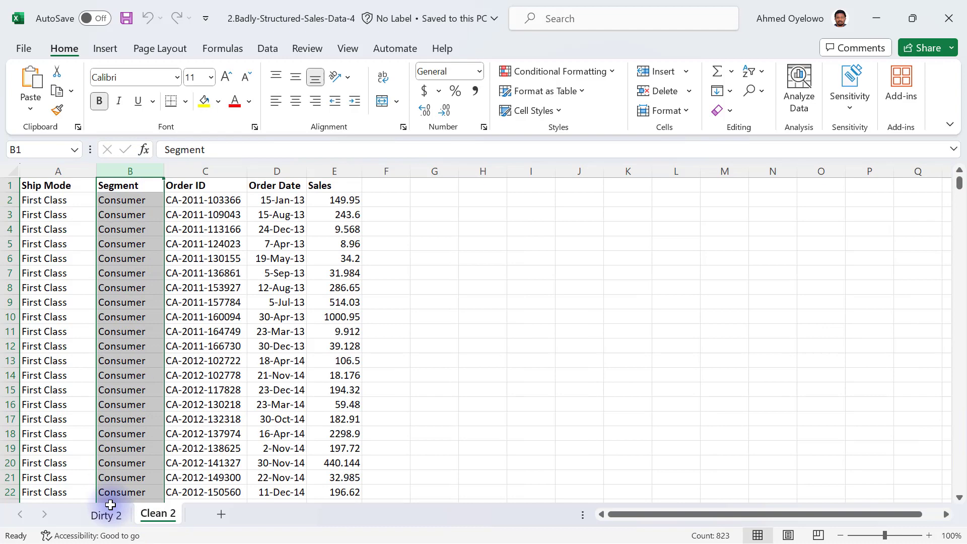
left_click(106, 515)
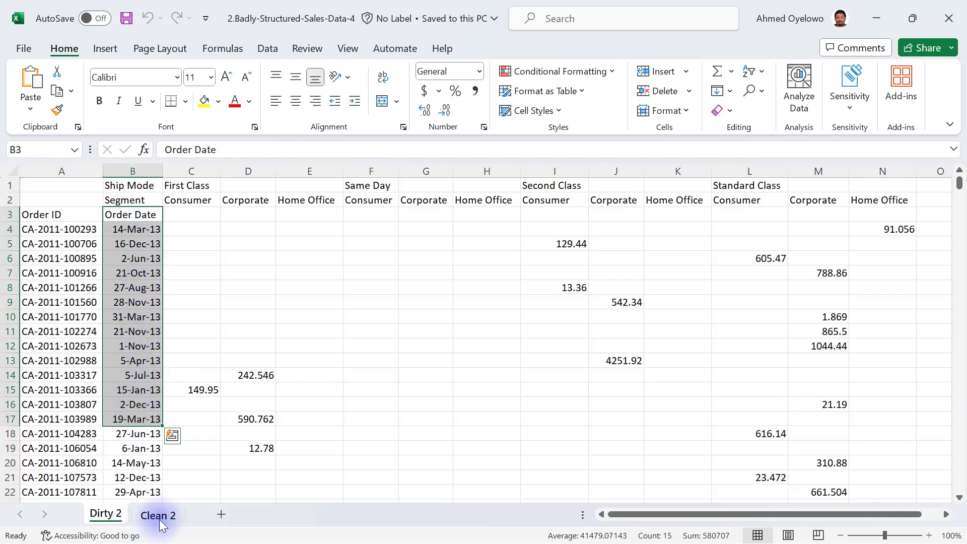
left_click(157, 515)
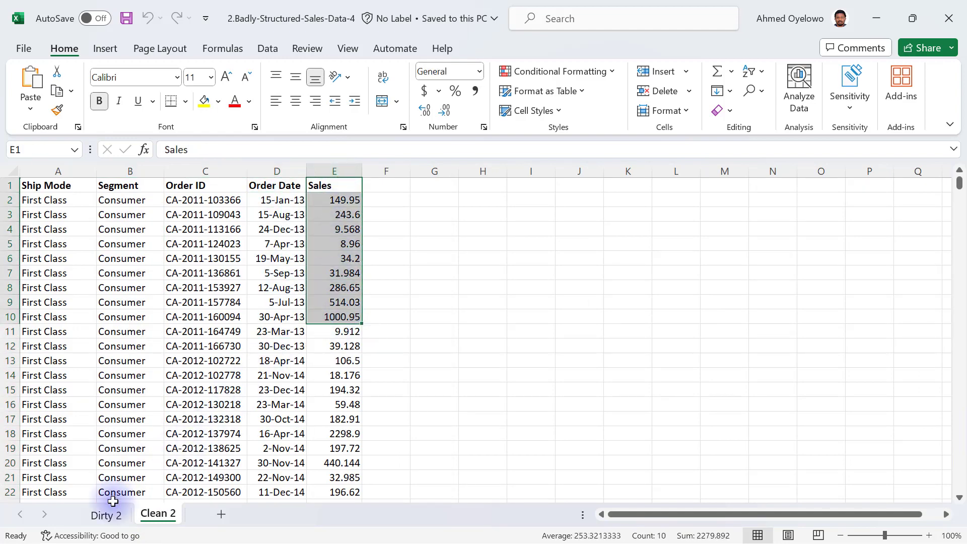
left_click(107, 514)
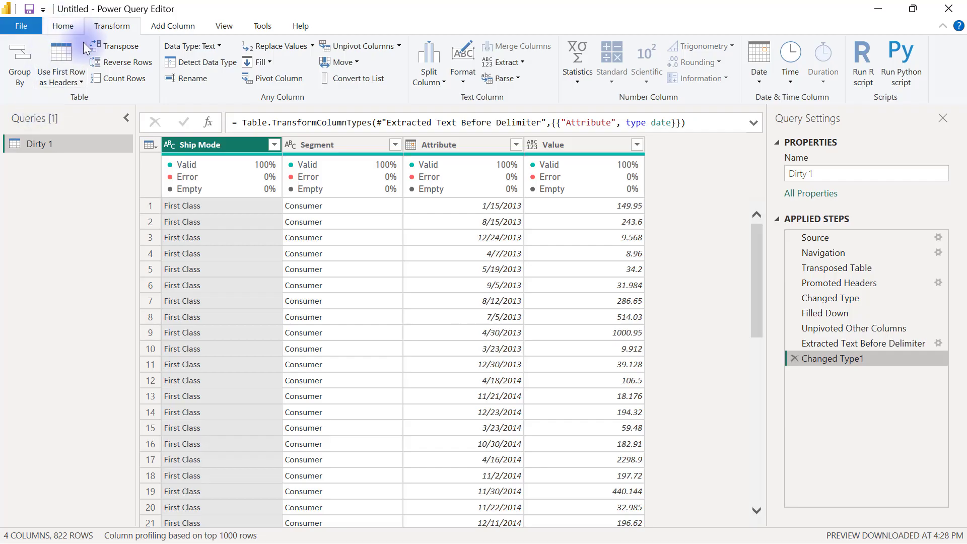
Start a new Excel Workbook source from 2.Badly-Structured-Sales-Data-4 via Home > New Source
left_click(63, 26)
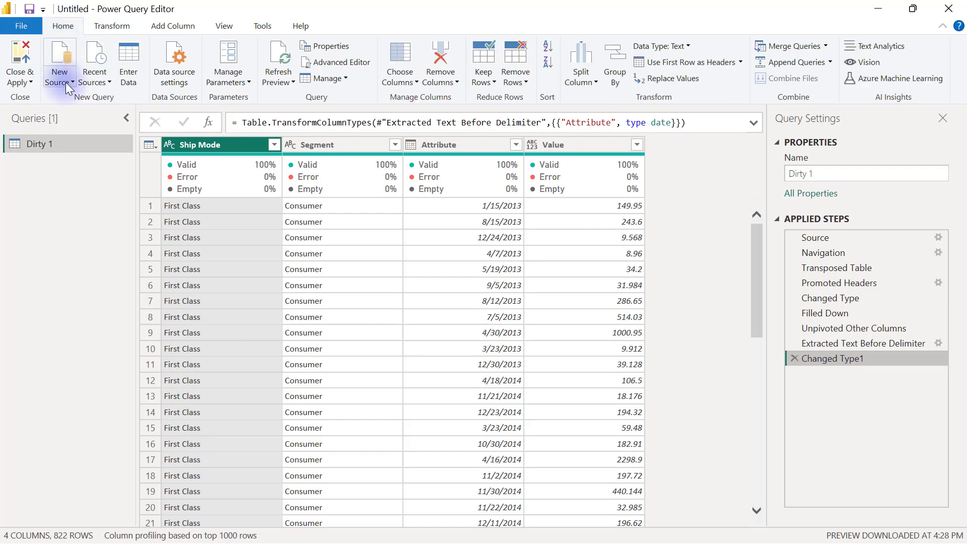
left_click(60, 61)
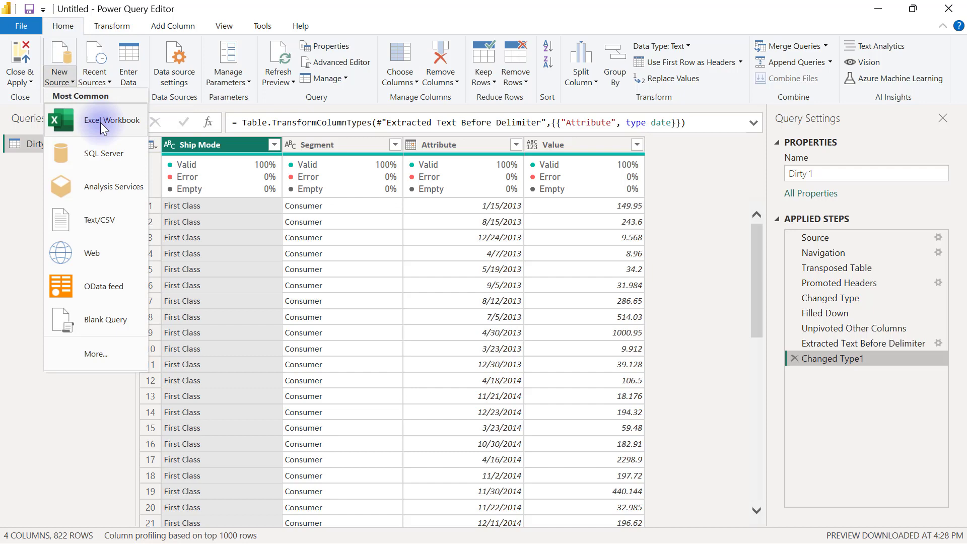
left_click(112, 120)
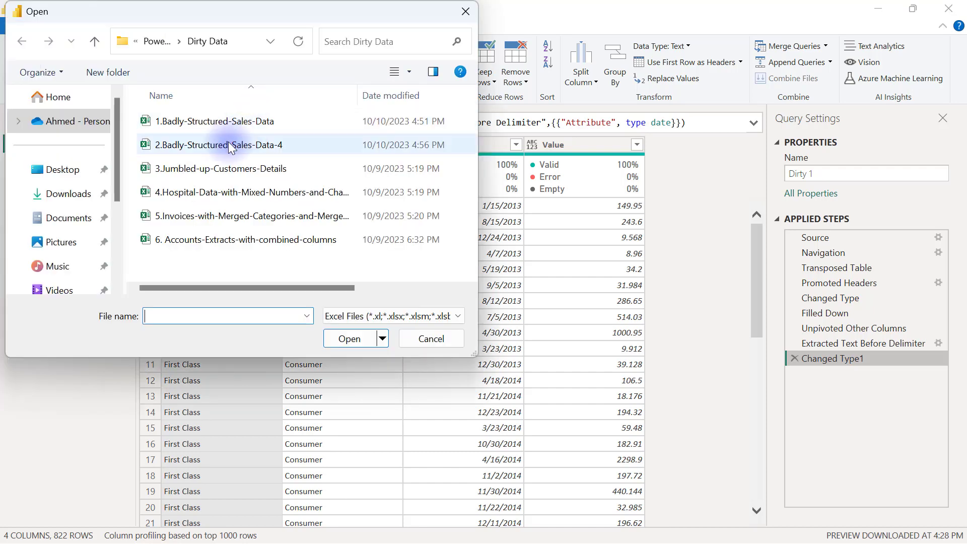
left_click(217, 145)
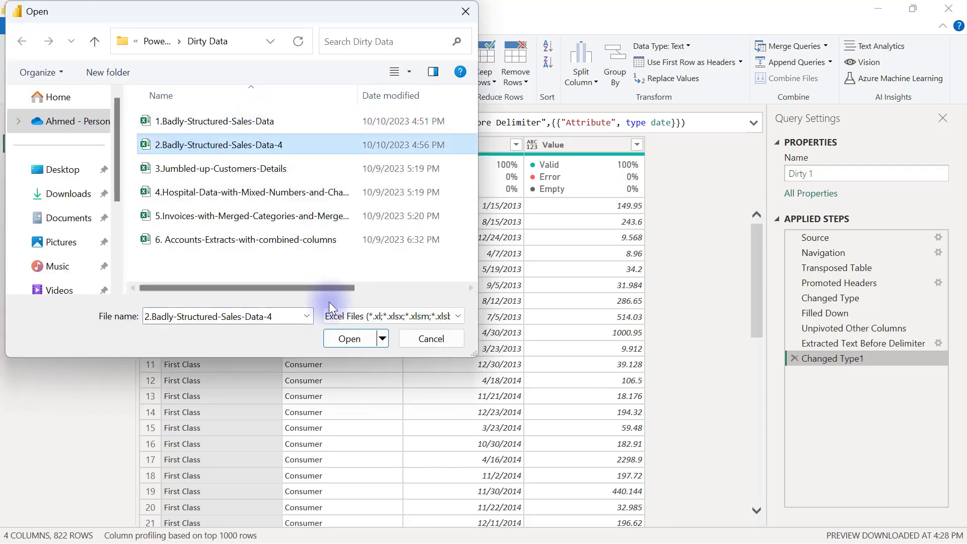
left_click(348, 338)
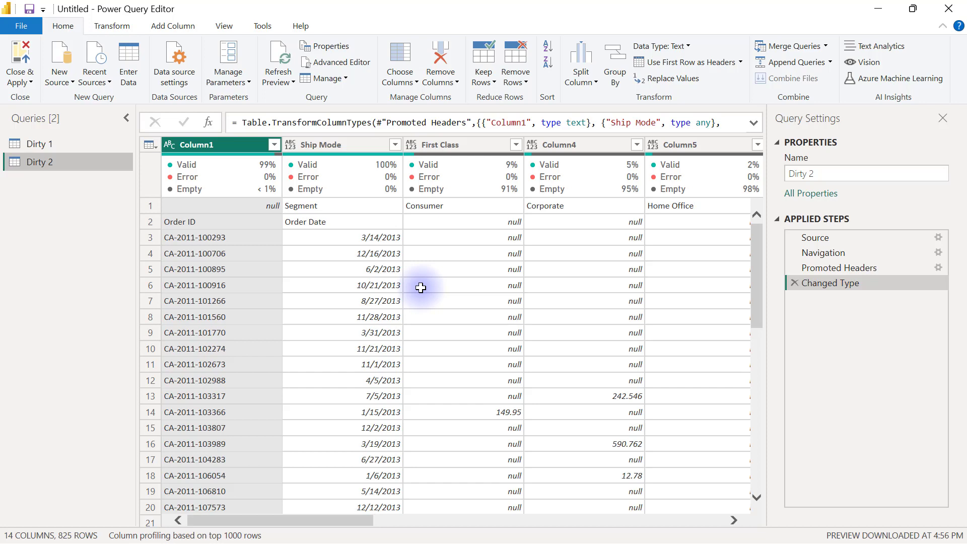
mouse_move(540, 233)
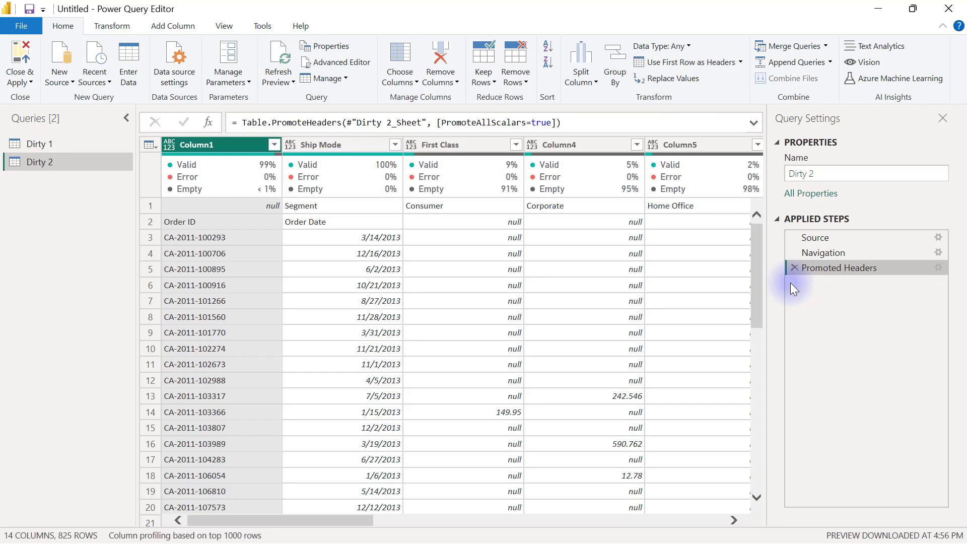
Delete the Changed Type and Promoted Headers steps so Dirty 2 shows raw rows
left_click(794, 268)
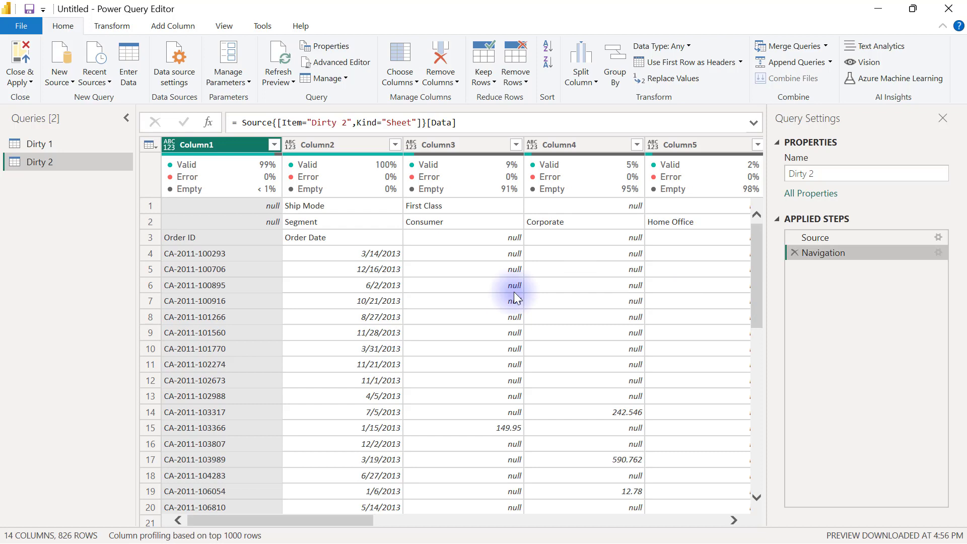
mouse_move(269, 208)
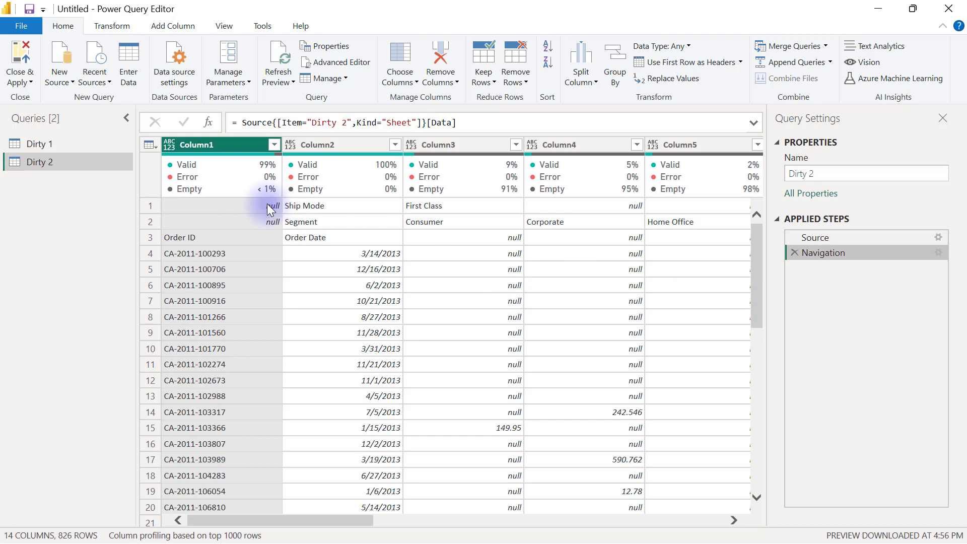
left_click(150, 206)
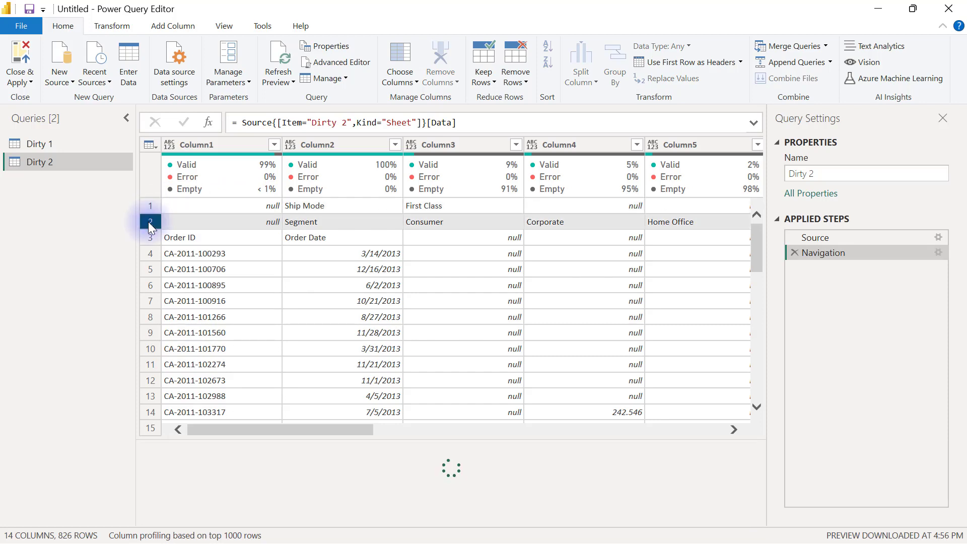
left_click(150, 222)
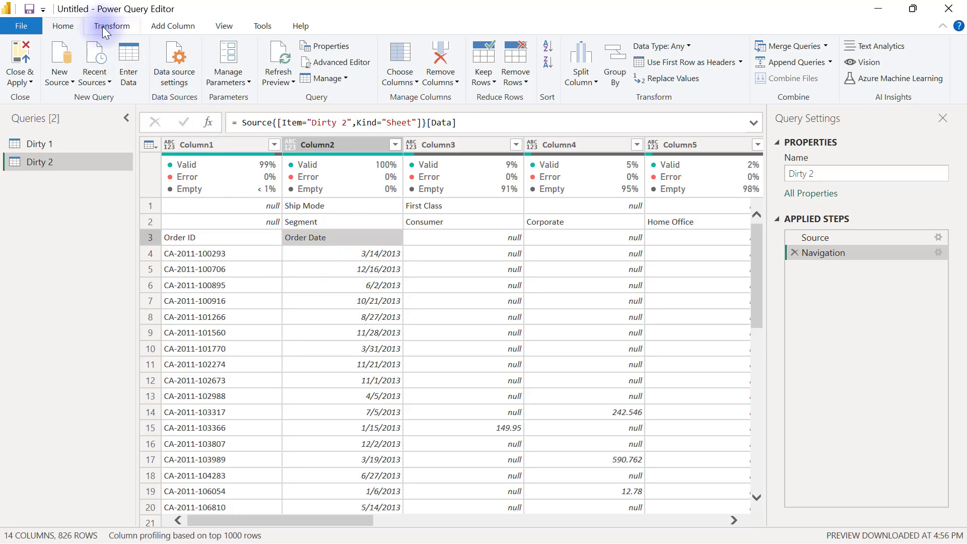
left_click(110, 26)
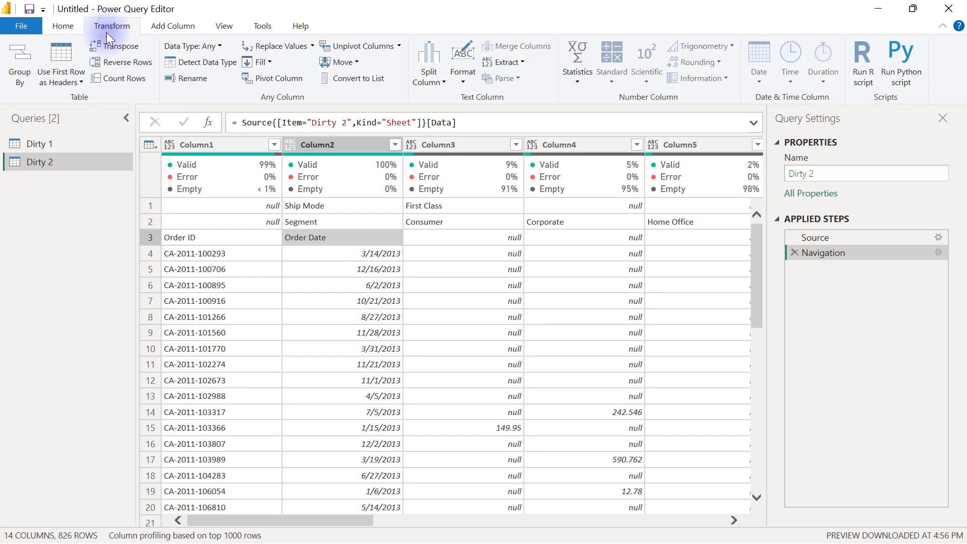
mouse_move(117, 49)
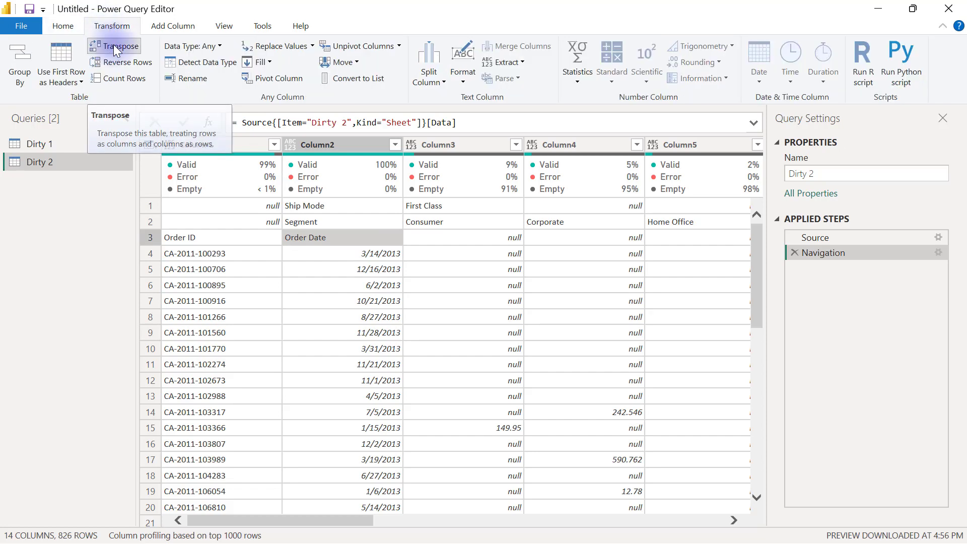
left_click(116, 46)
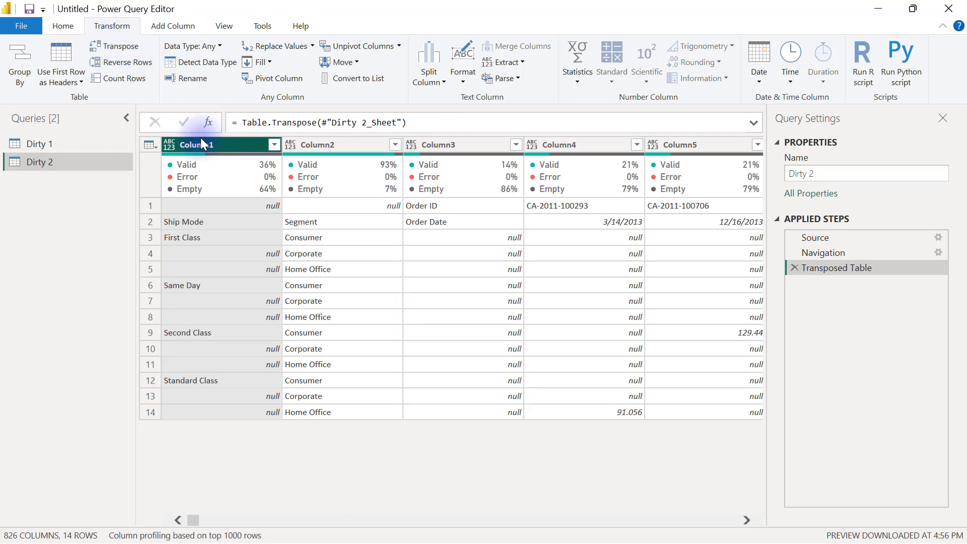
mouse_move(195, 150)
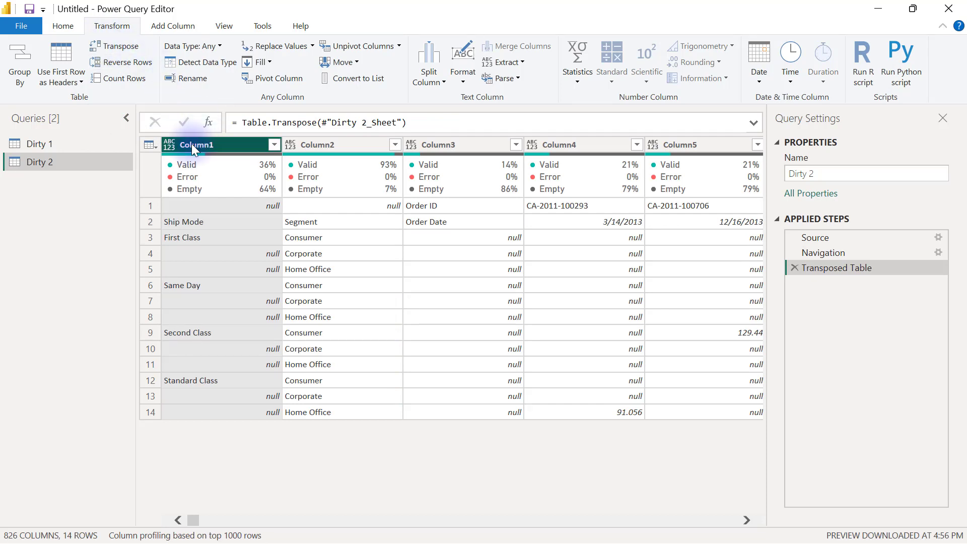
mouse_move(249, 129)
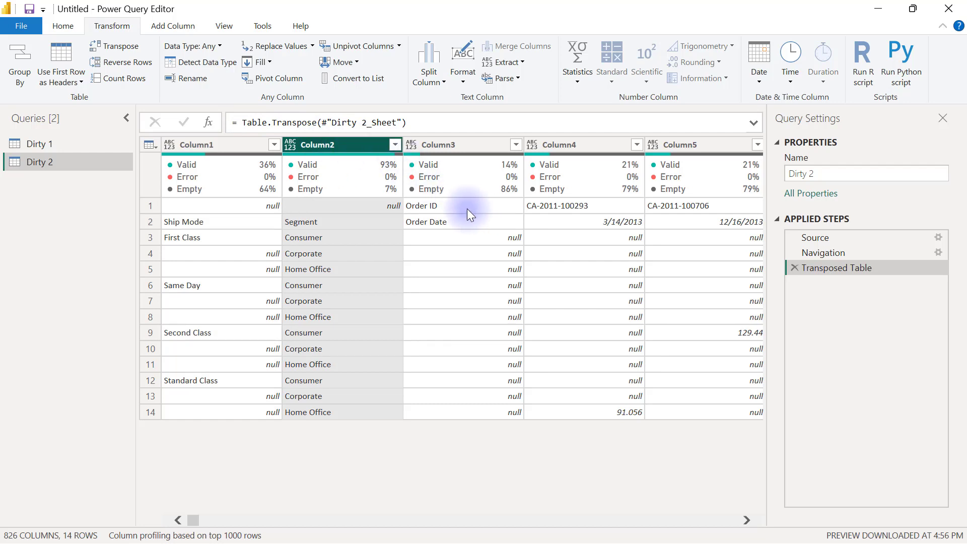
left_click(150, 205)
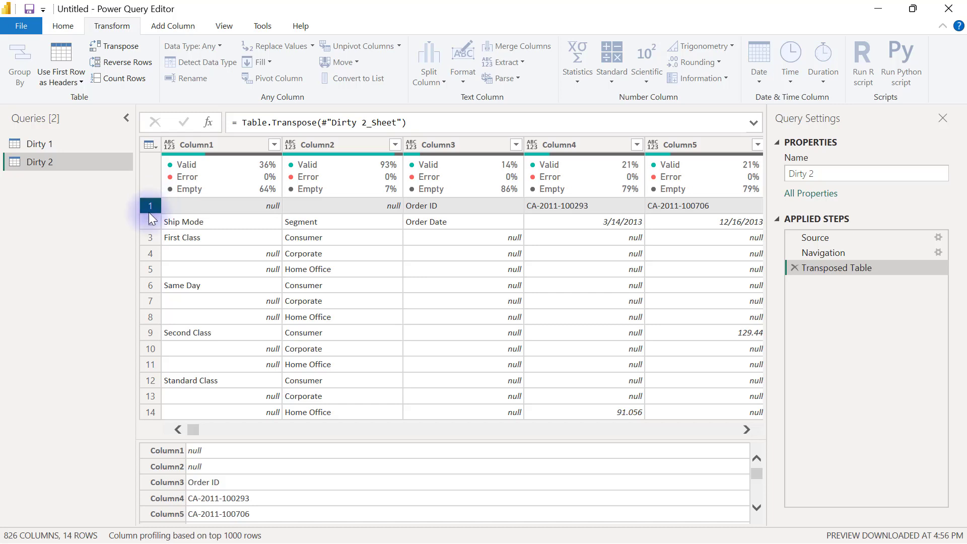
left_click(601, 222)
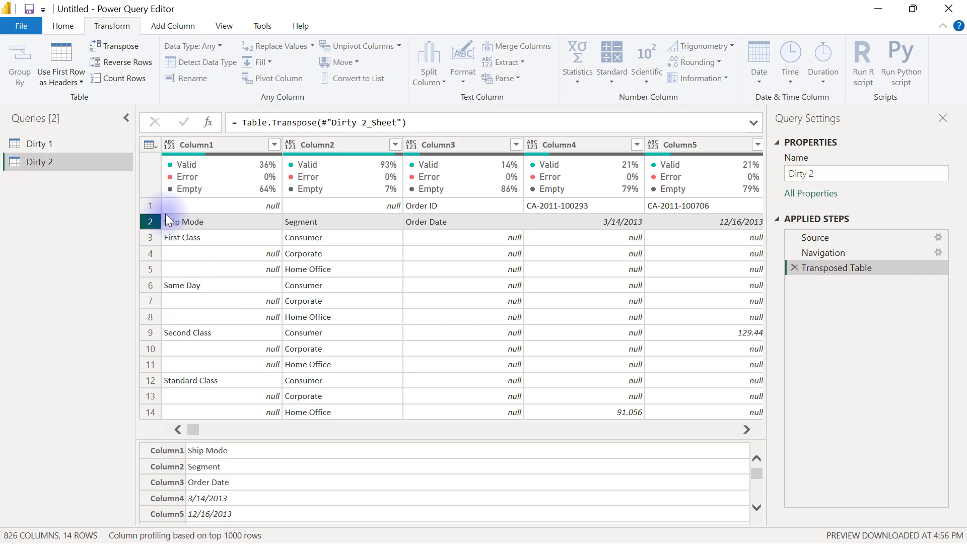
left_click(150, 206)
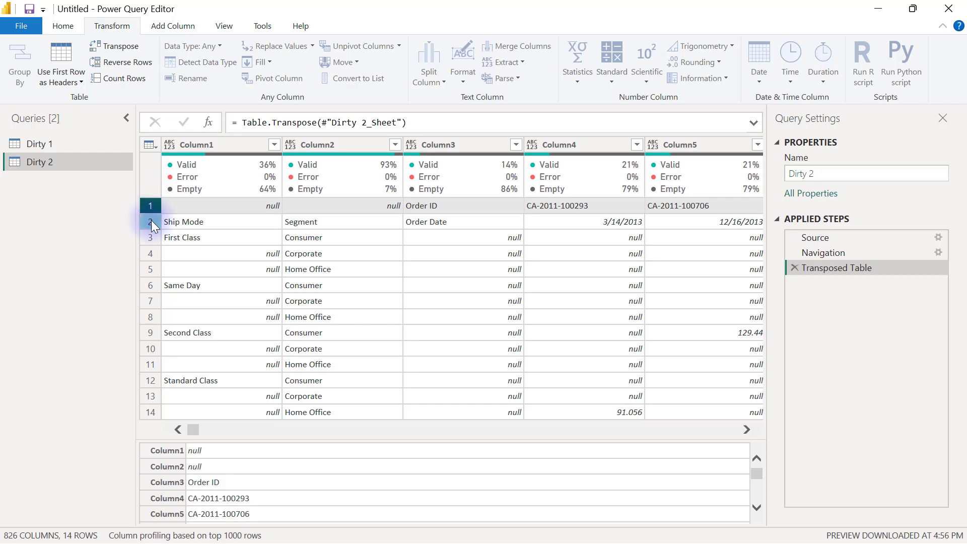
left_click(150, 222)
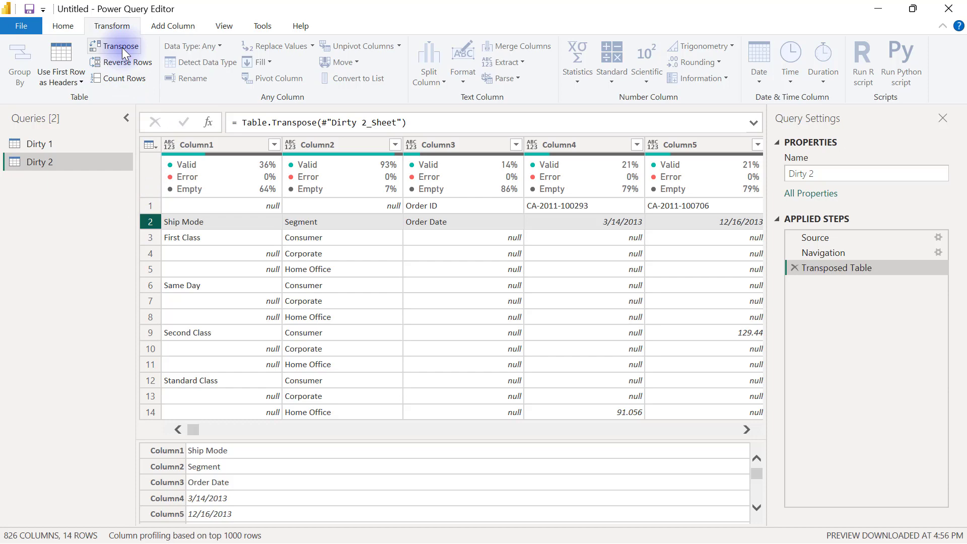
Transpose the table back and remove the extra transpose steps, leaving Source and Navigation with Order ID rows
left_click(117, 46)
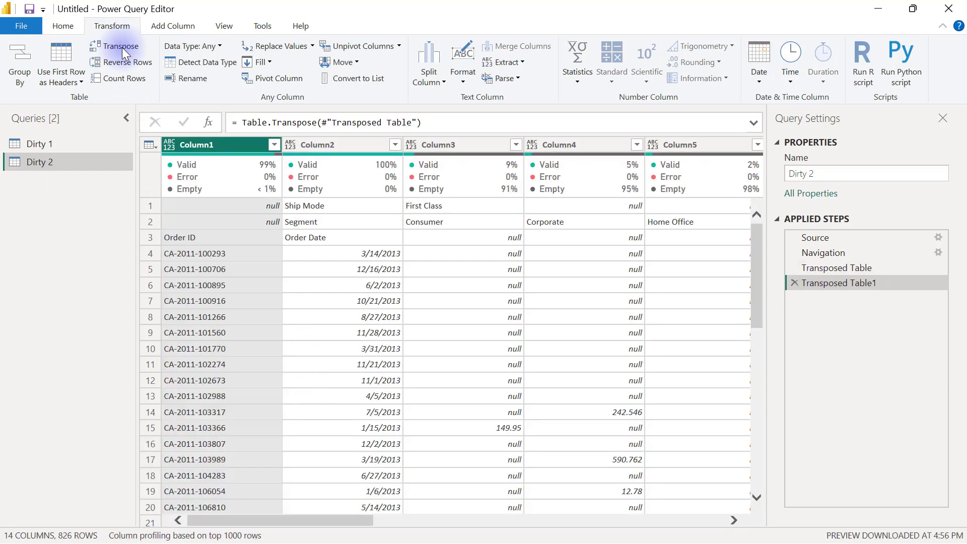
left_click(117, 46)
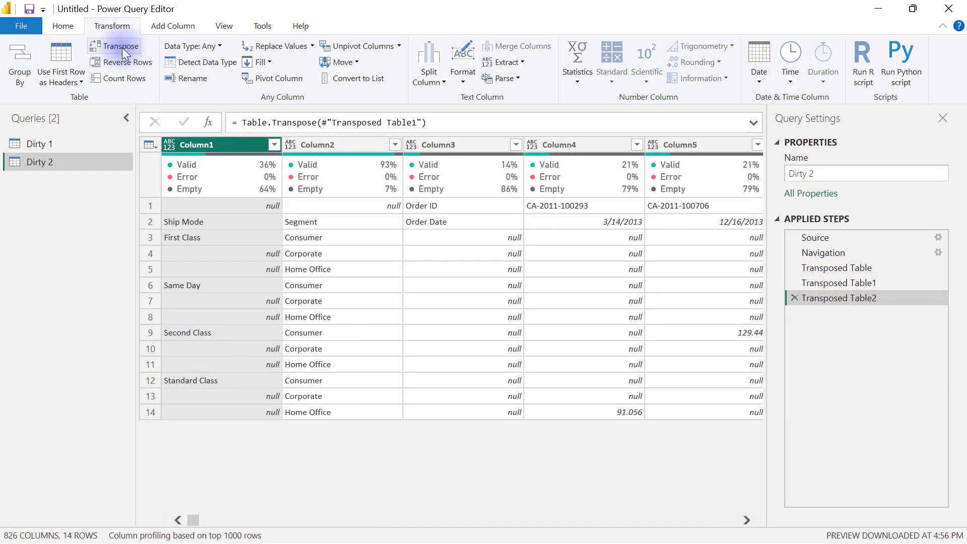
left_click(119, 47)
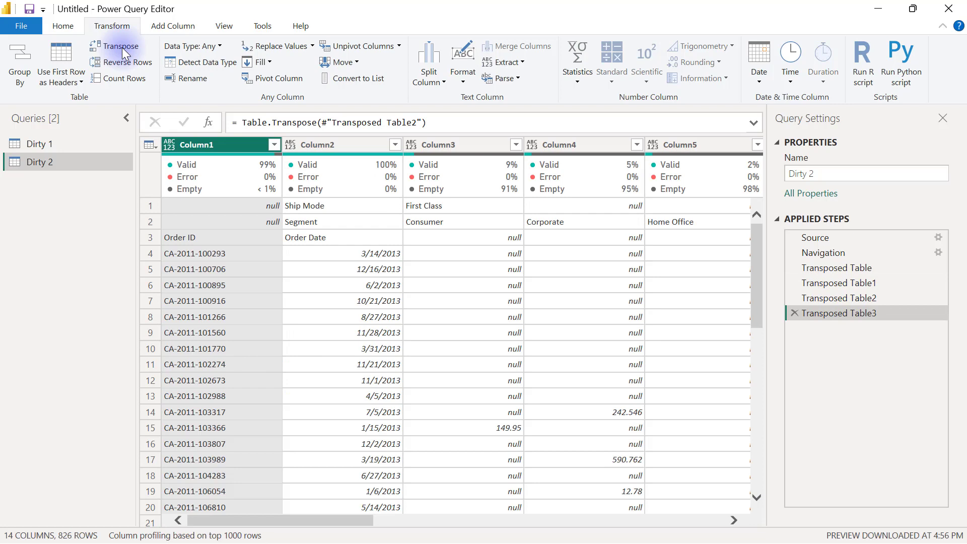
mouse_move(800, 324)
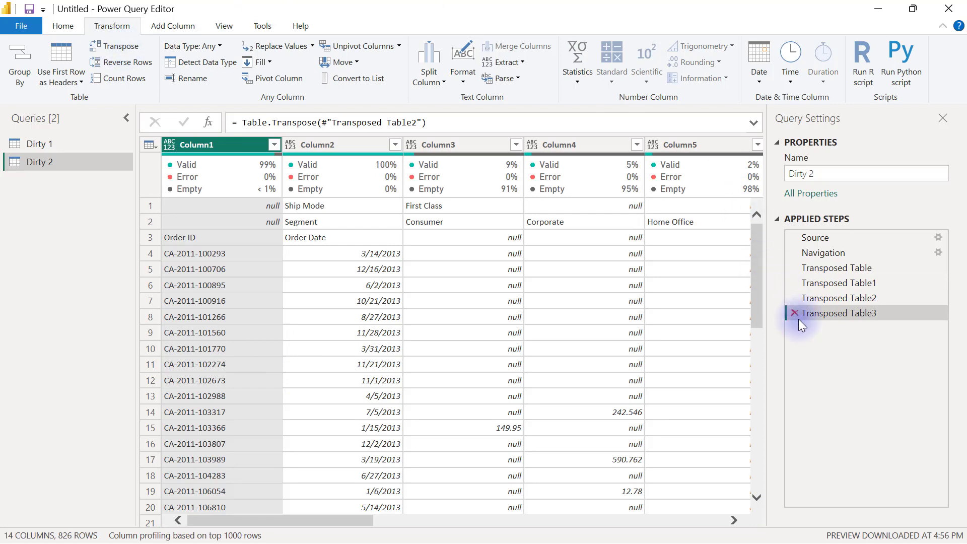
mouse_move(806, 324)
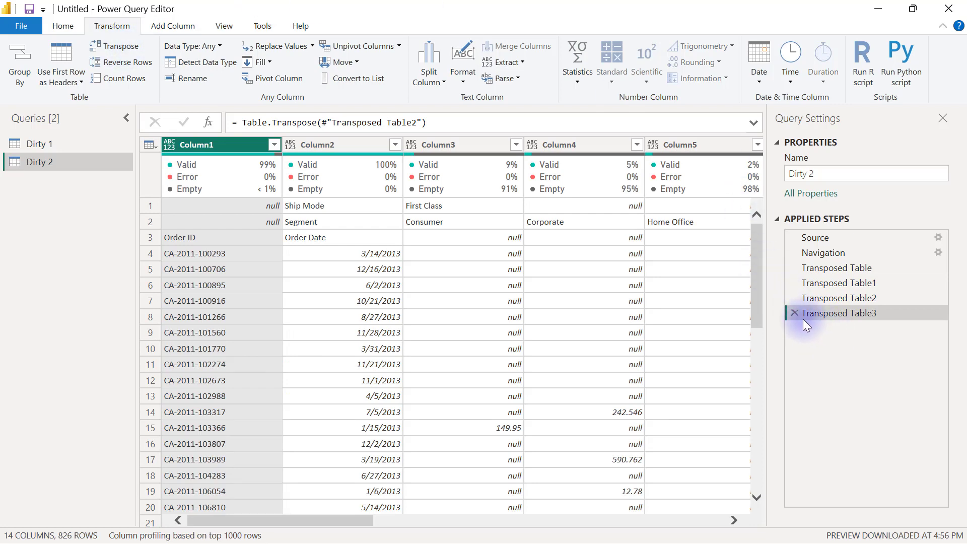
left_click(838, 283)
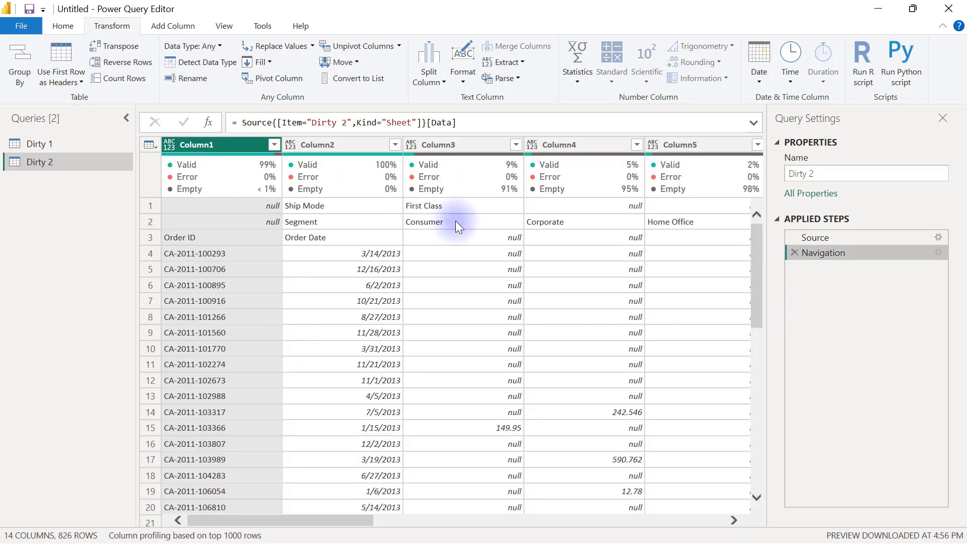
mouse_move(271, 194)
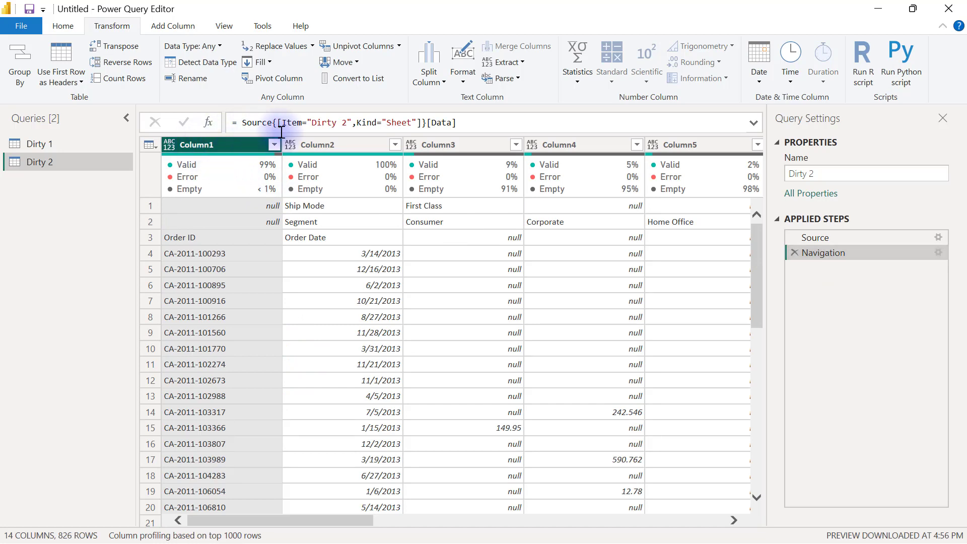
left_click(329, 145)
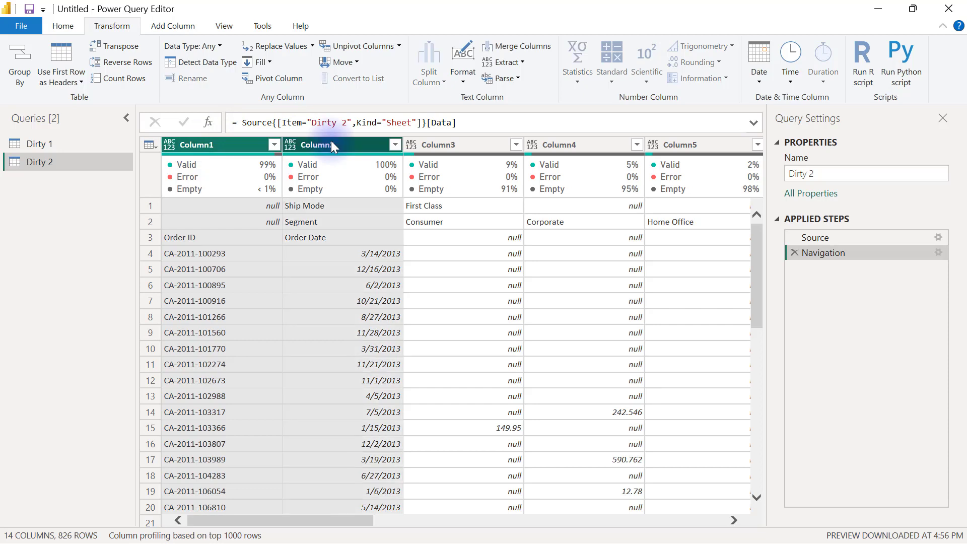
Merge Column1 and Column2 into one Merged column separated by semicolons
right_click(333, 145)
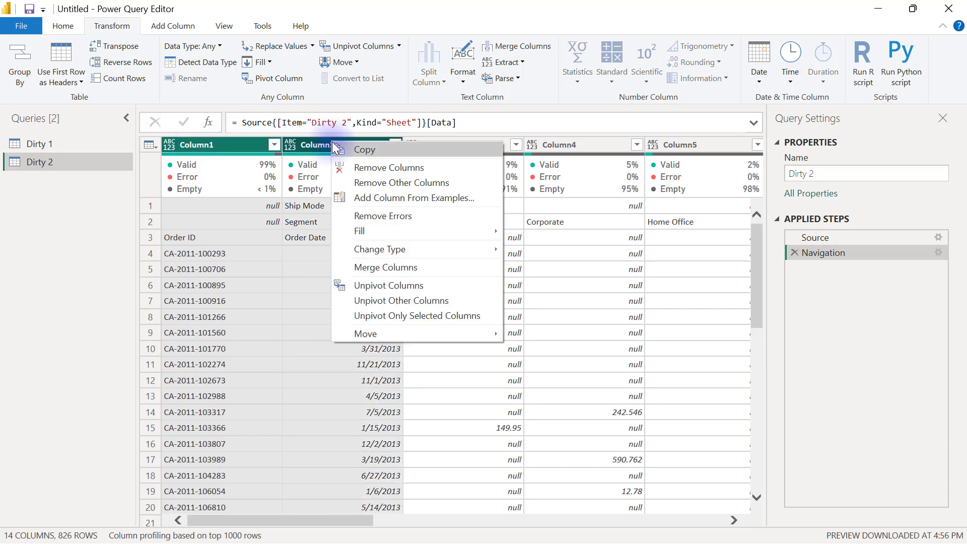
mouse_move(385, 221)
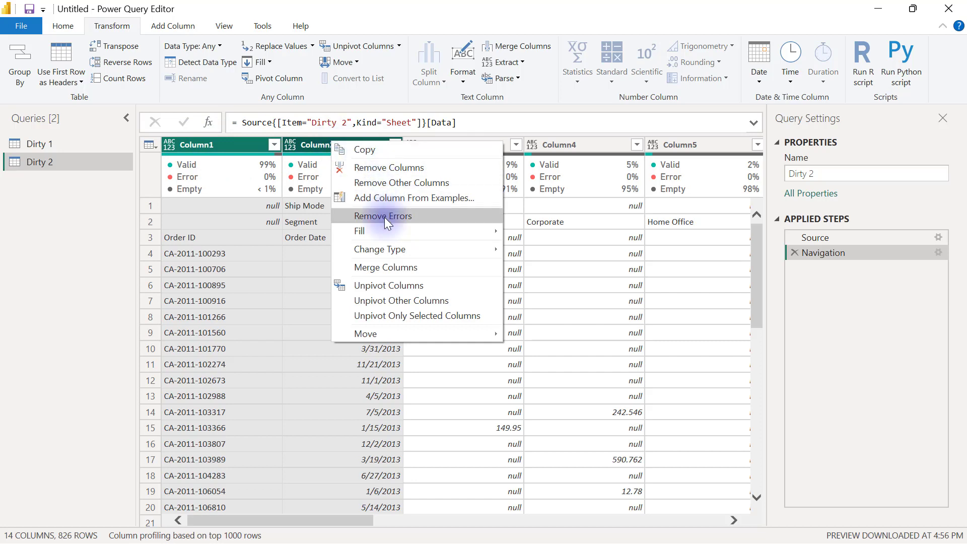
left_click(385, 268)
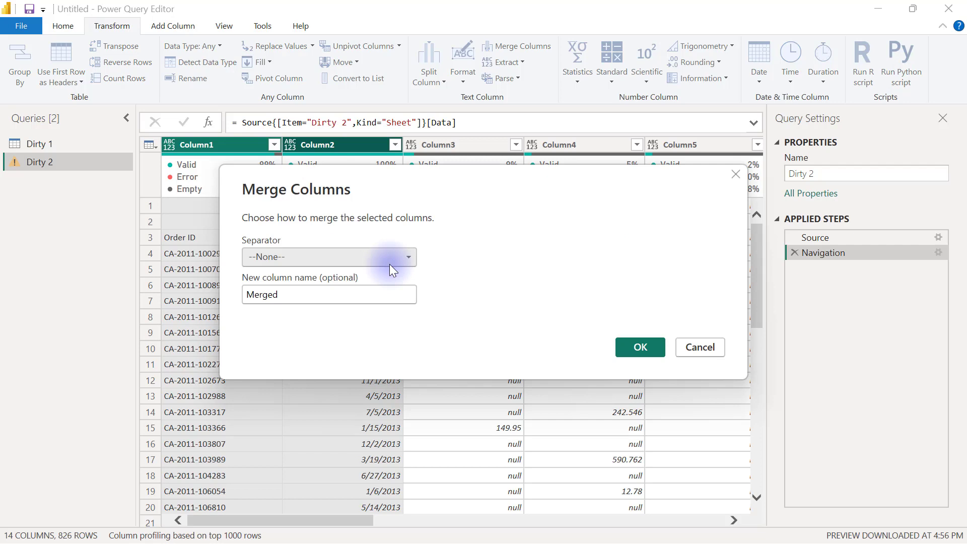
mouse_move(389, 264)
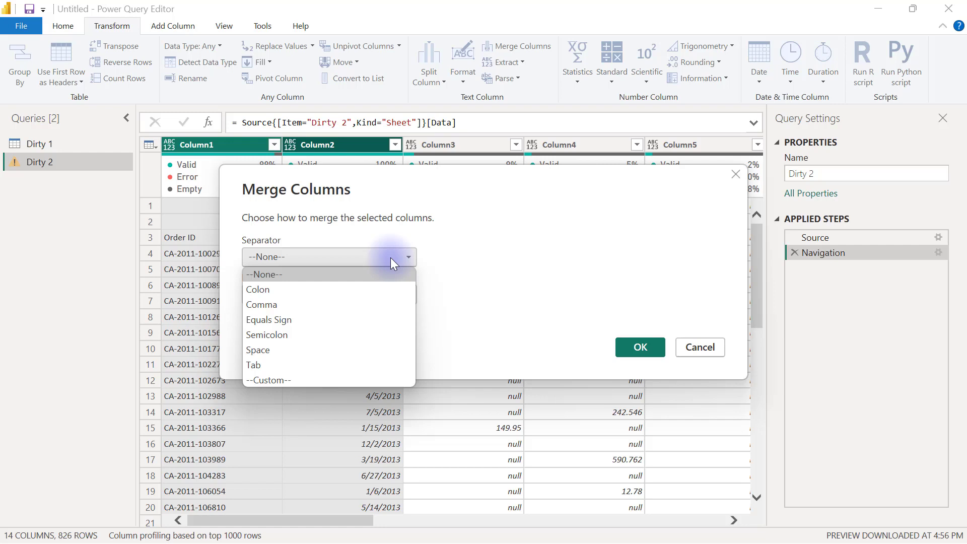
mouse_move(261, 305)
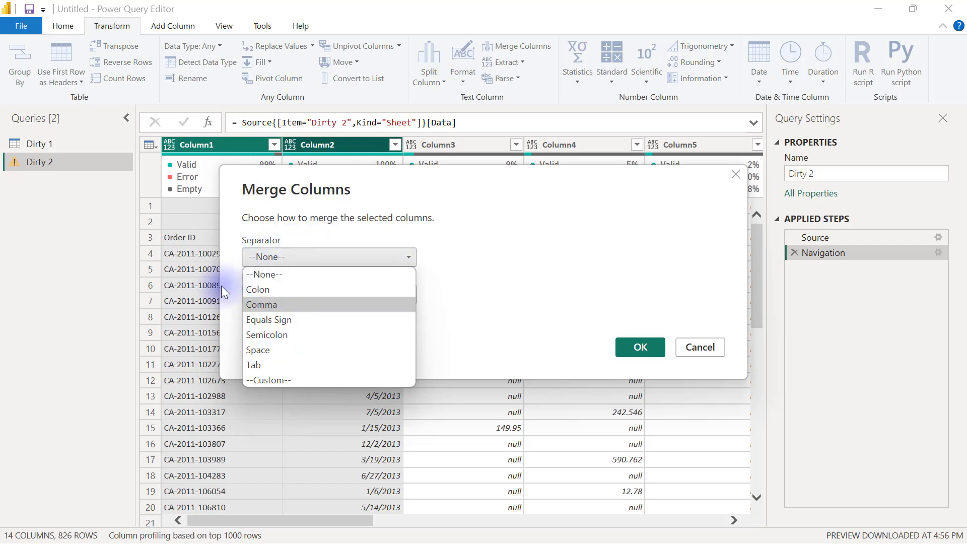
mouse_move(258, 290)
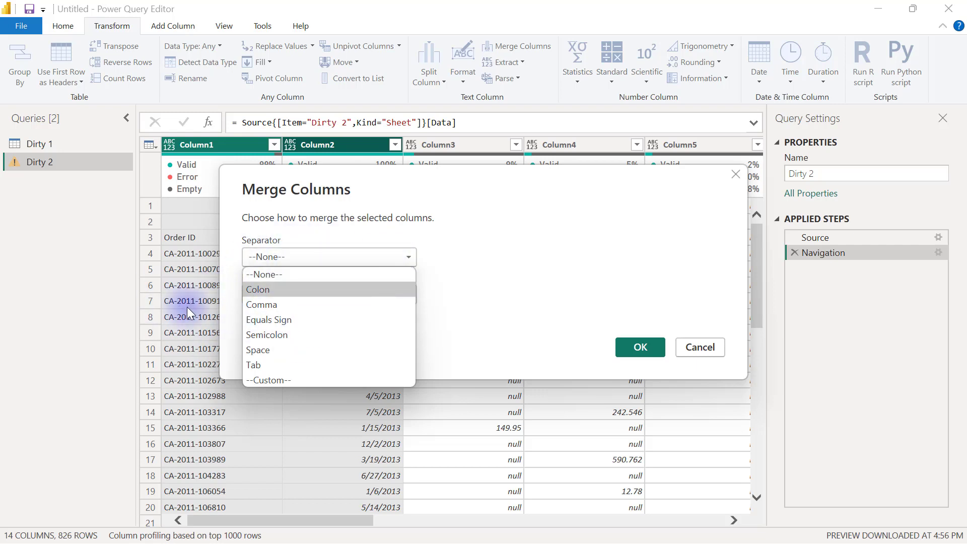
left_click(267, 335)
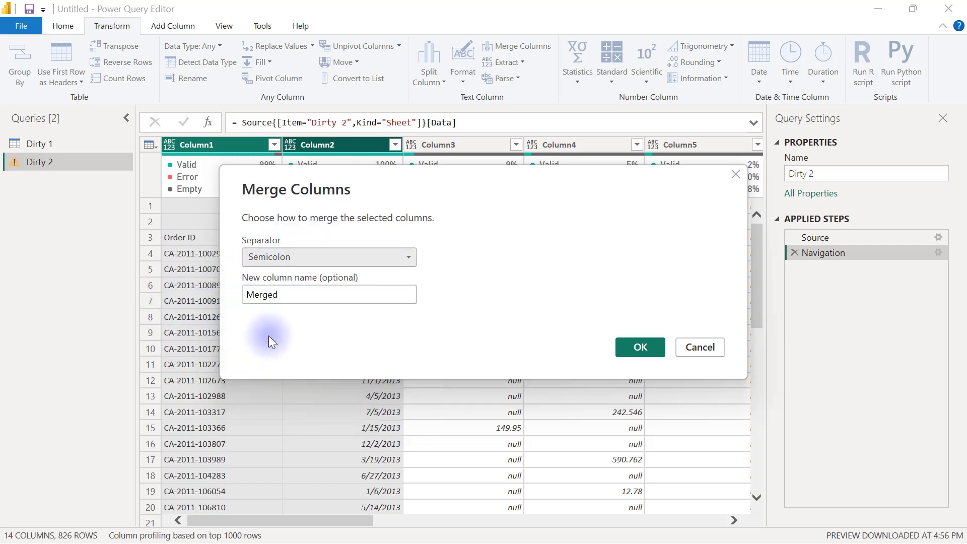
left_click(293, 295)
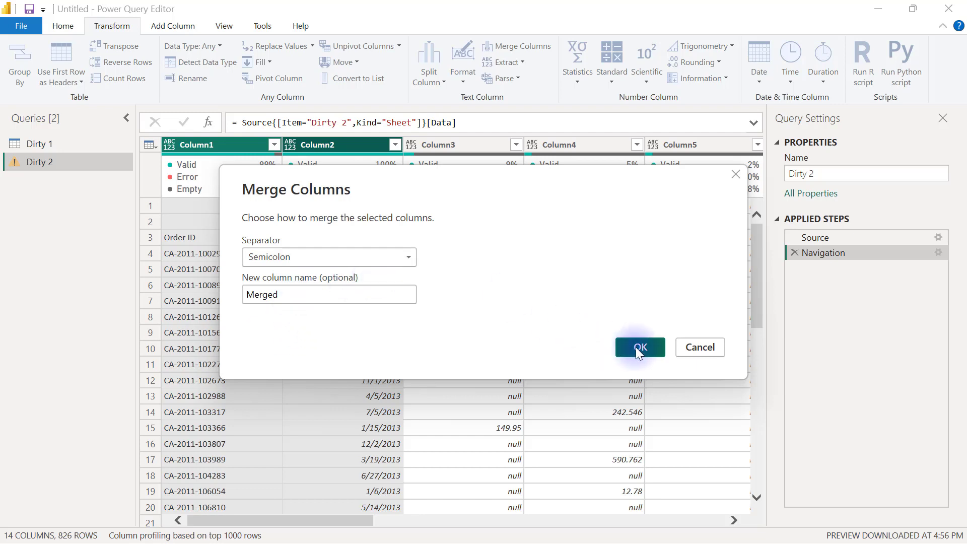
left_click(639, 347)
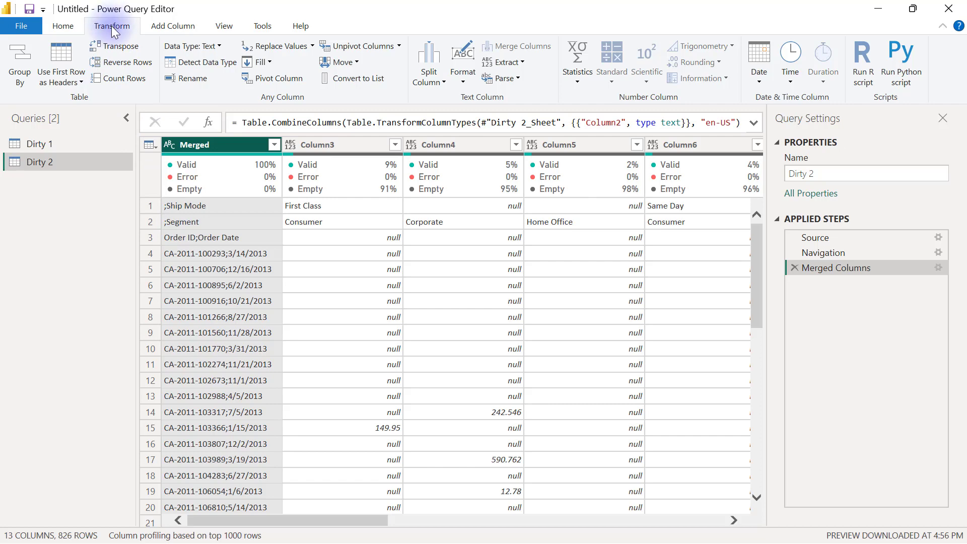
mouse_move(116, 47)
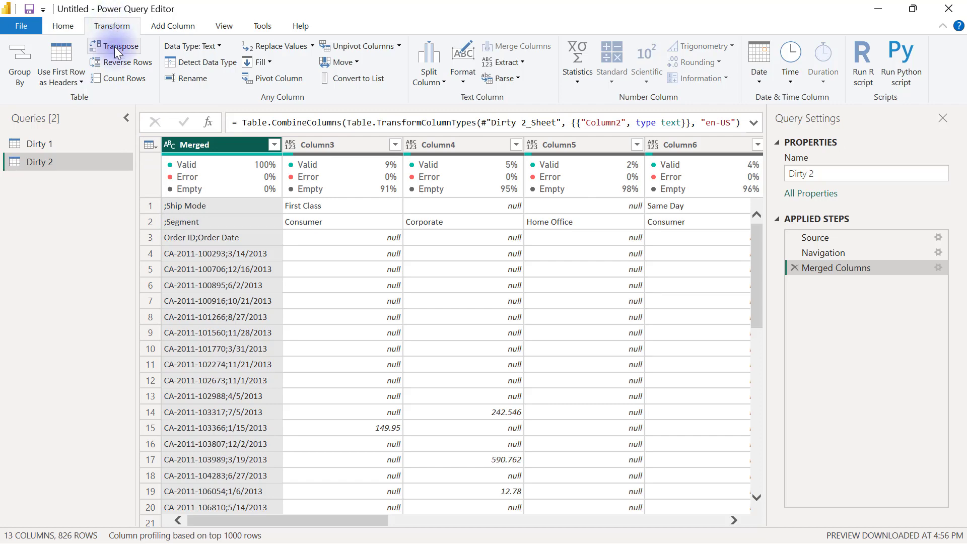
Transpose the merged table and promote its first row to column headers
left_click(118, 46)
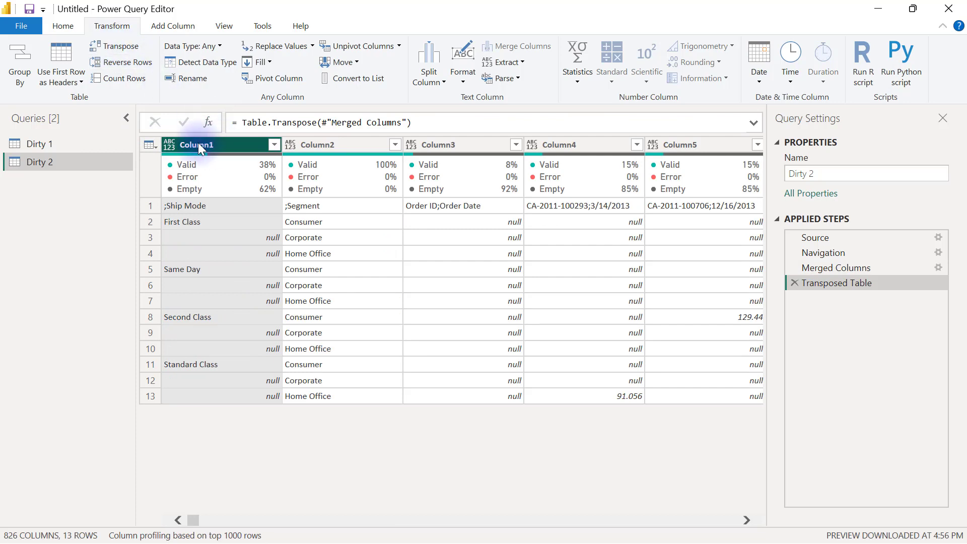
left_click(322, 150)
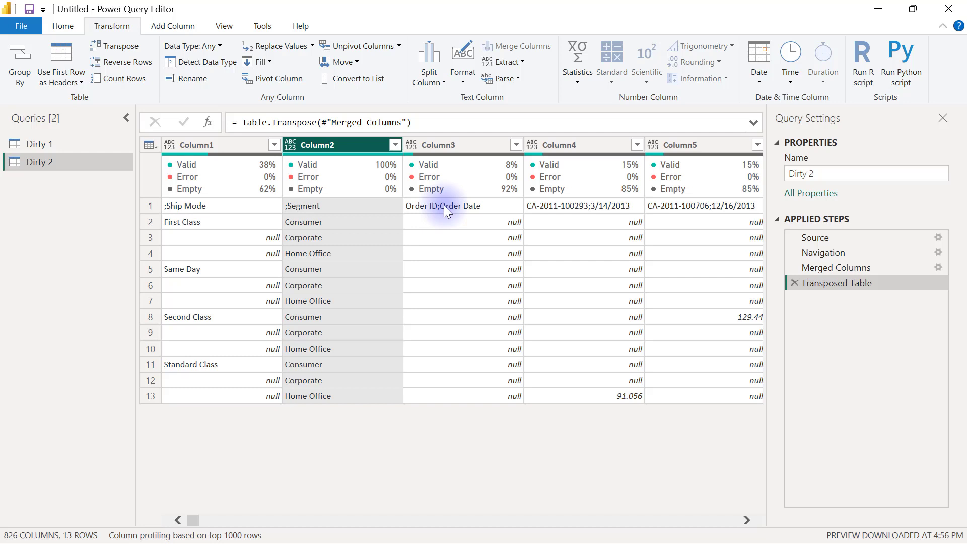
mouse_move(123, 79)
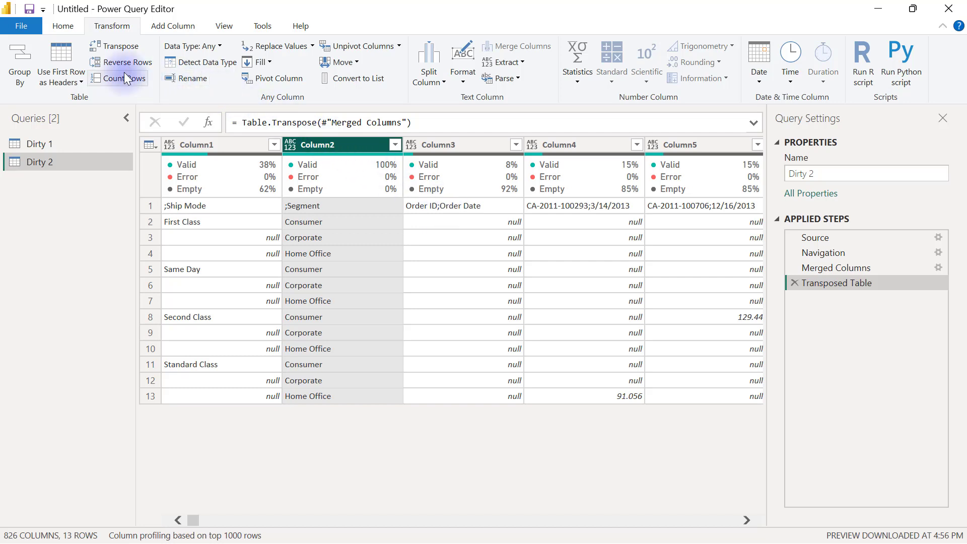
left_click(57, 56)
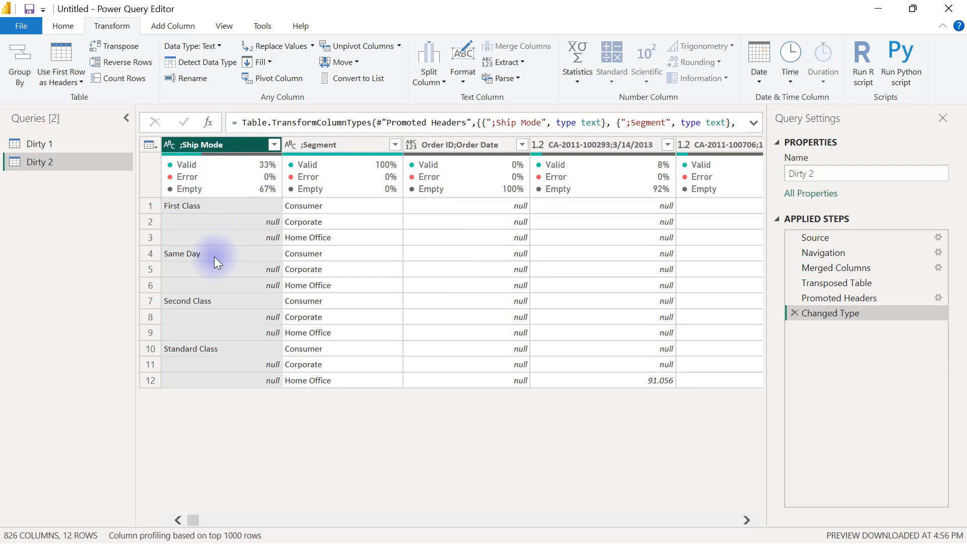
mouse_move(257, 174)
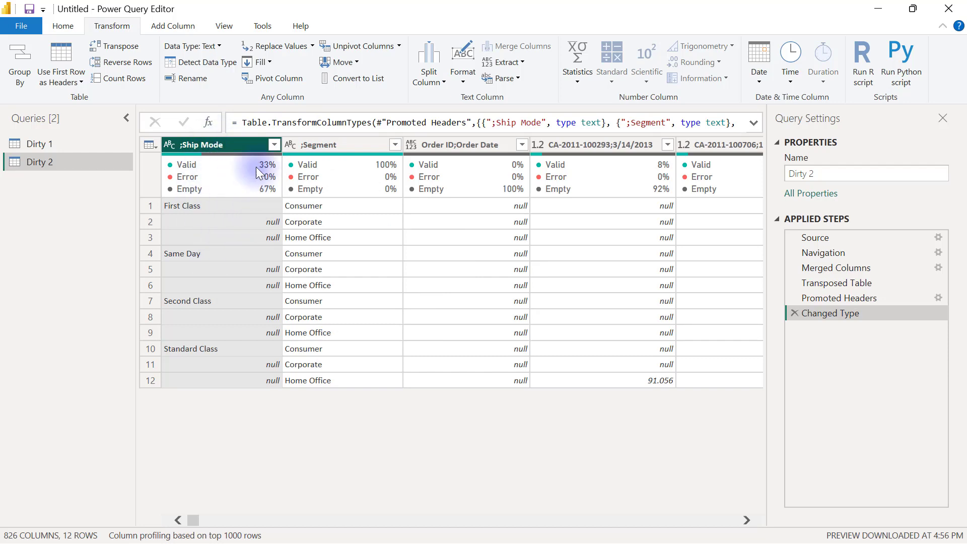
Fill the ;Ship Mode column down so every row carries its ship mode label
right_click(203, 146)
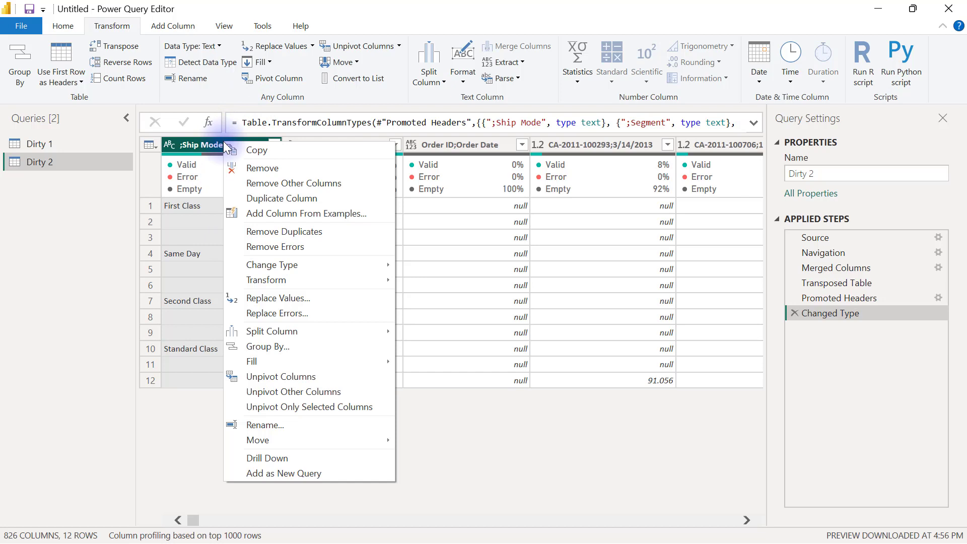
mouse_move(347, 361)
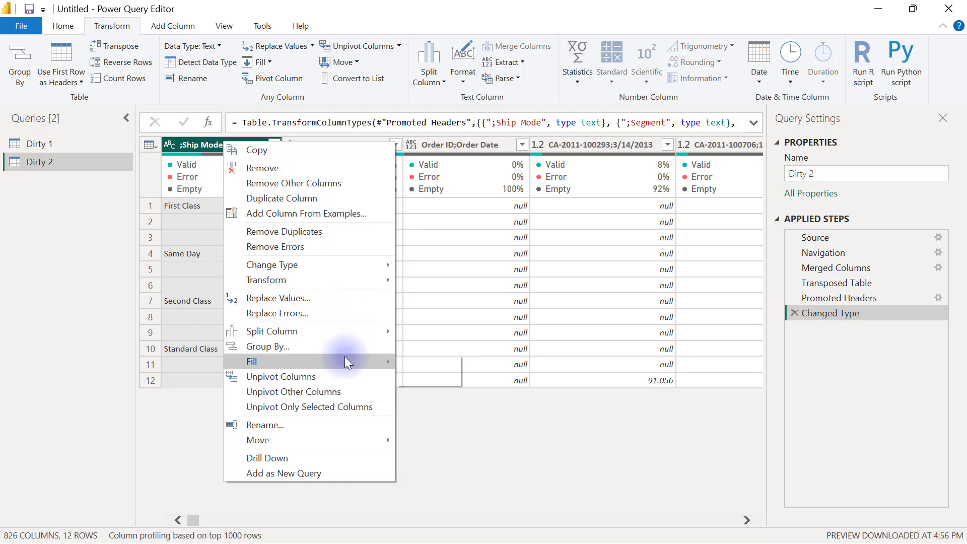
left_click(252, 361)
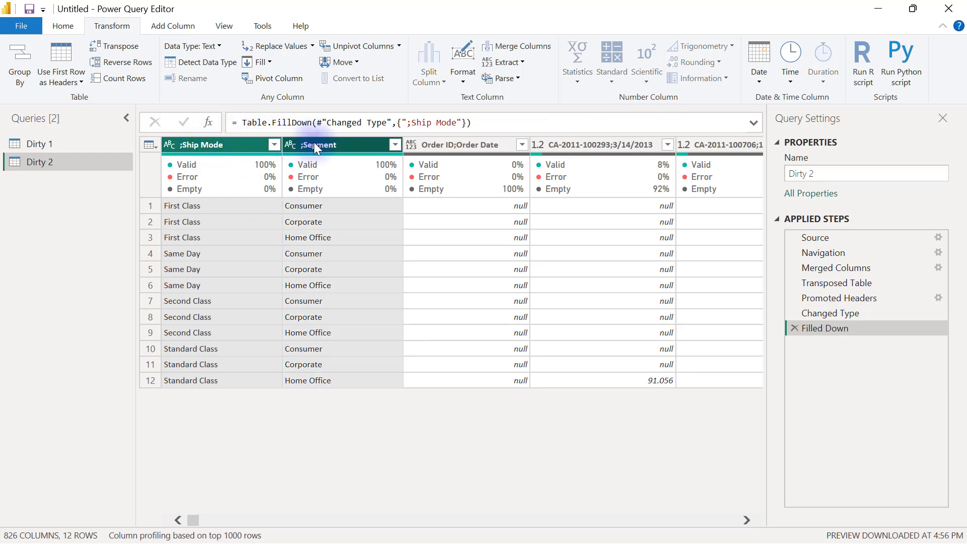
Unpivot the other columns into Attribute and Value rows beside Ship Mode and Segment
right_click(316, 145)
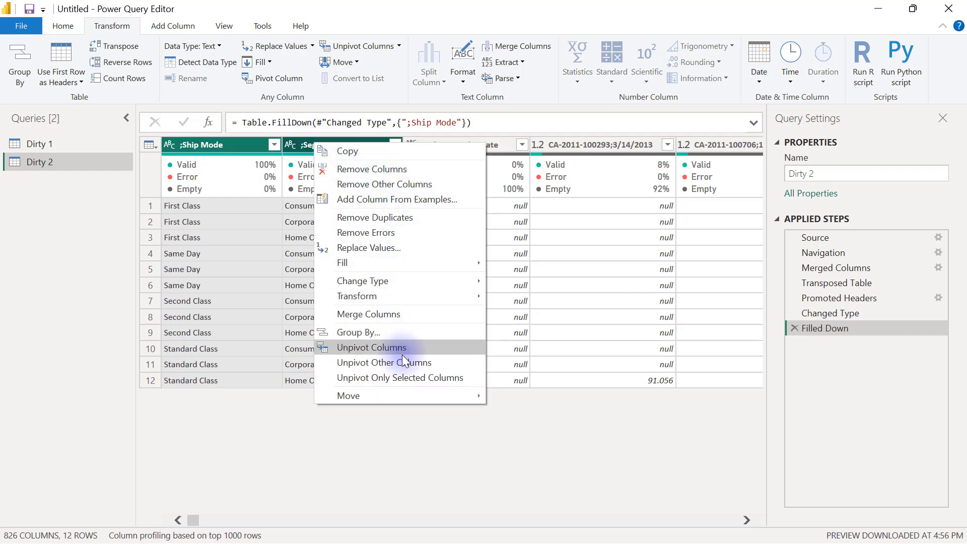
left_click(384, 362)
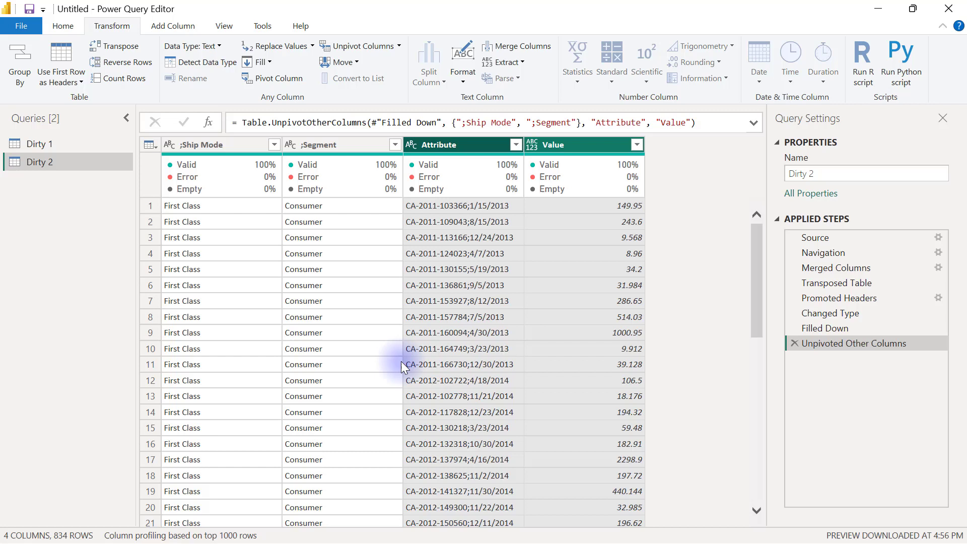
mouse_move(431, 260)
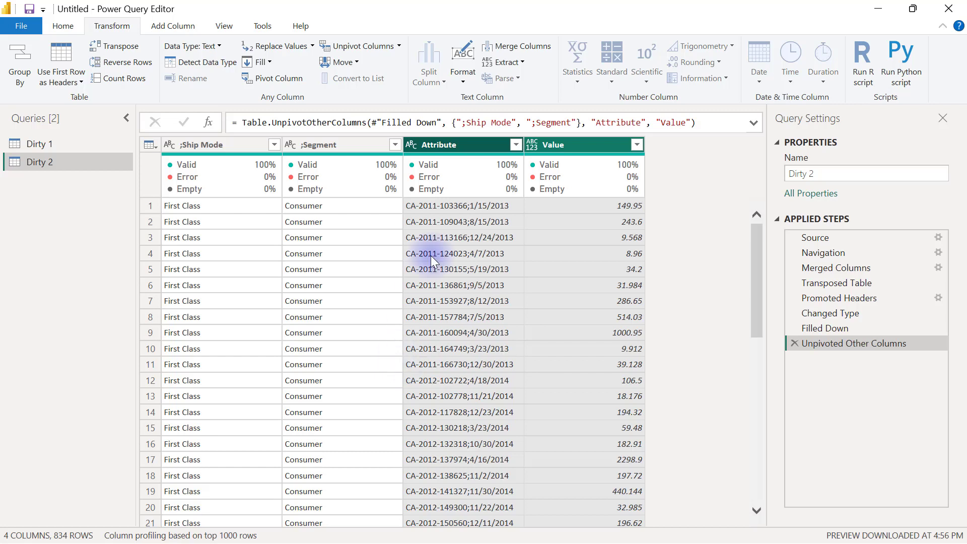
left_click(448, 145)
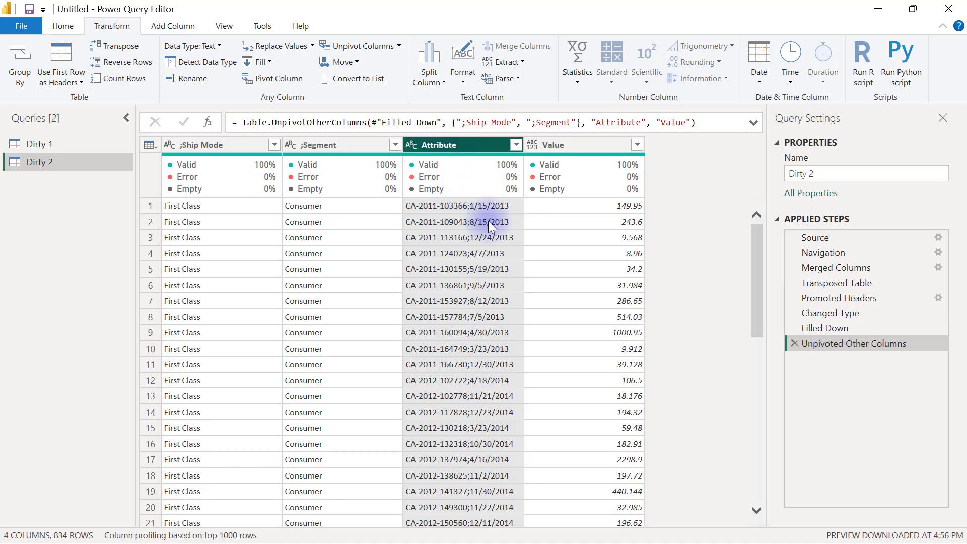
mouse_move(474, 248)
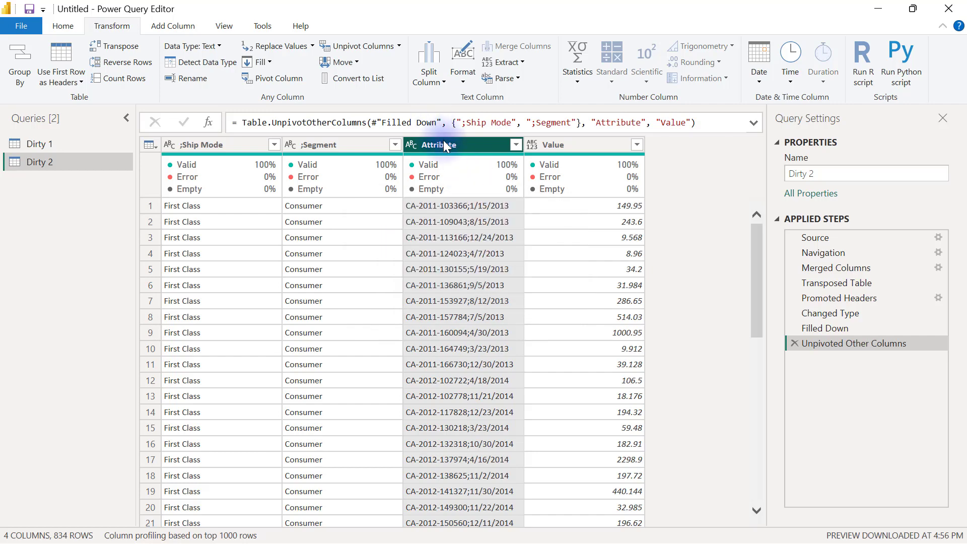
Split Attribute by semicolon into Attribute.1 order IDs and Attribute.2 order dates
right_click(439, 145)
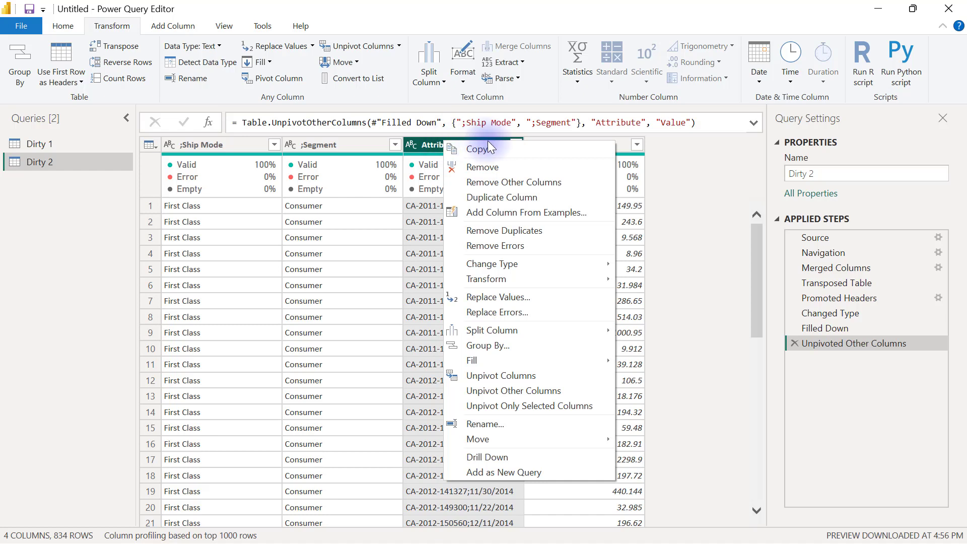
mouse_move(534, 330)
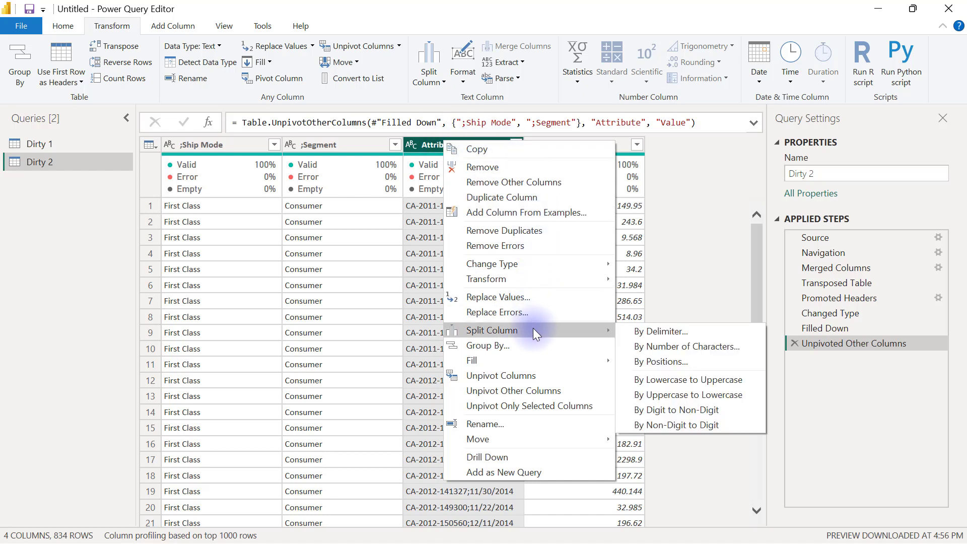
mouse_move(578, 337)
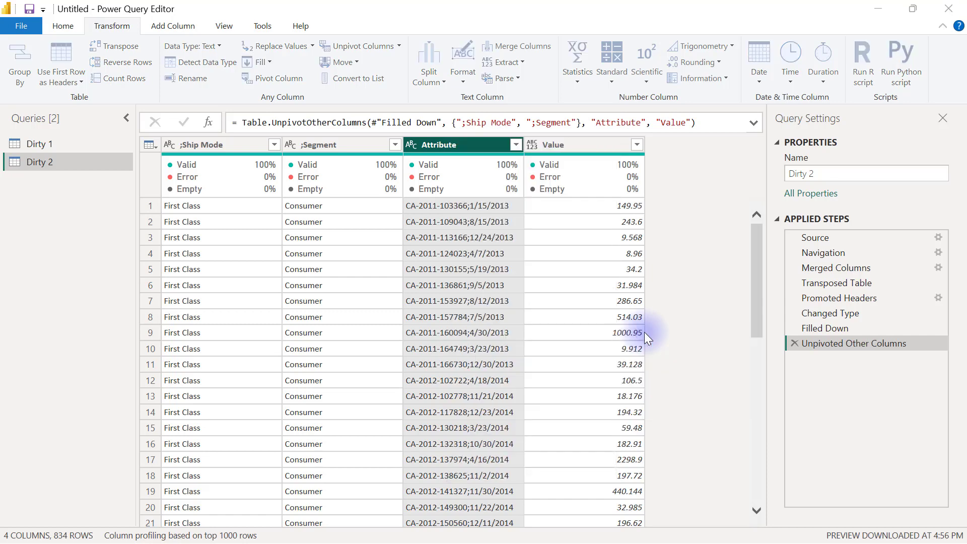
left_click(429, 56)
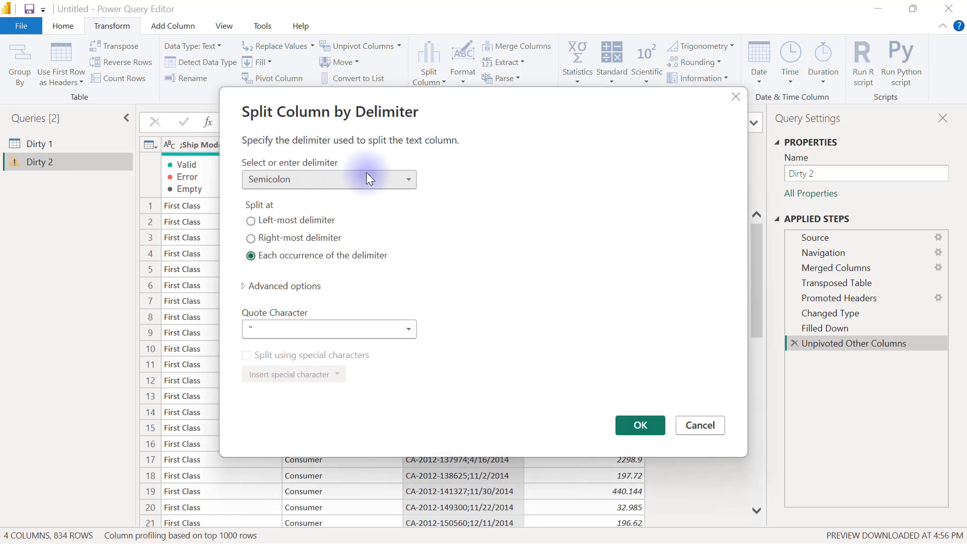
mouse_move(289, 171)
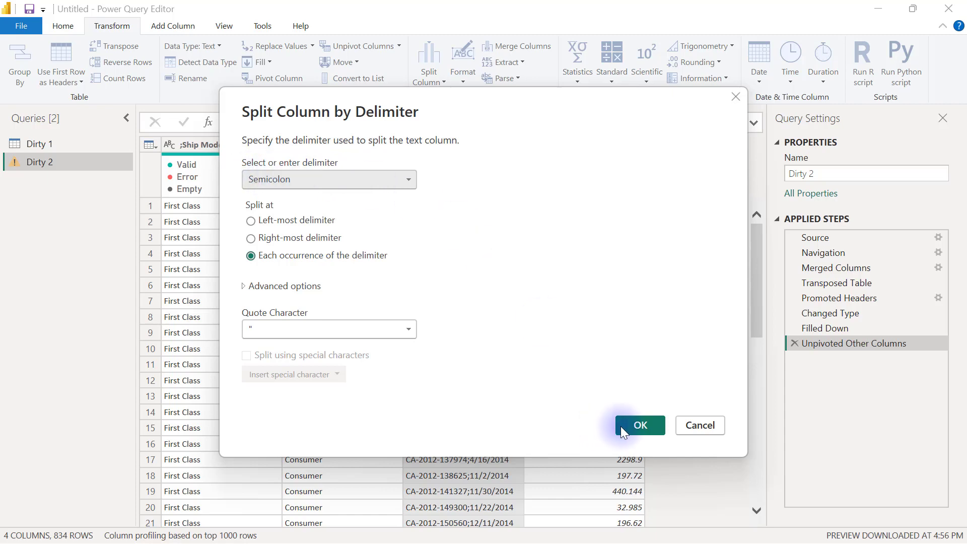
left_click(640, 425)
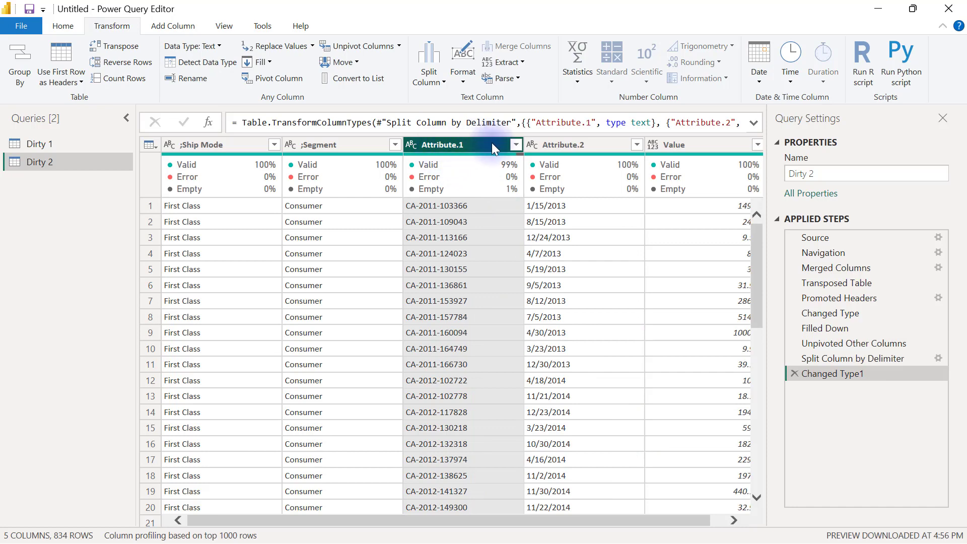
Set the Attribute.2 order dates column to the Date data type
left_click(572, 145)
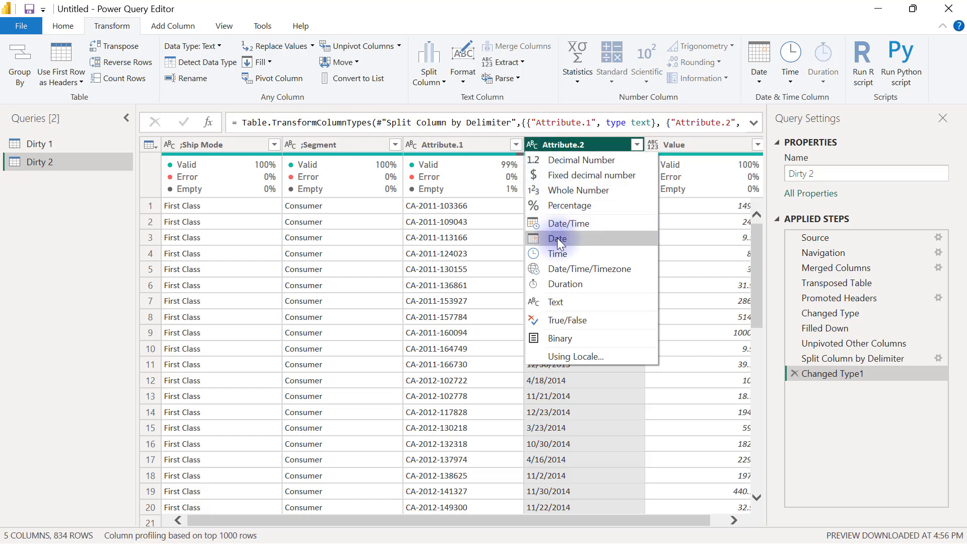
left_click(557, 237)
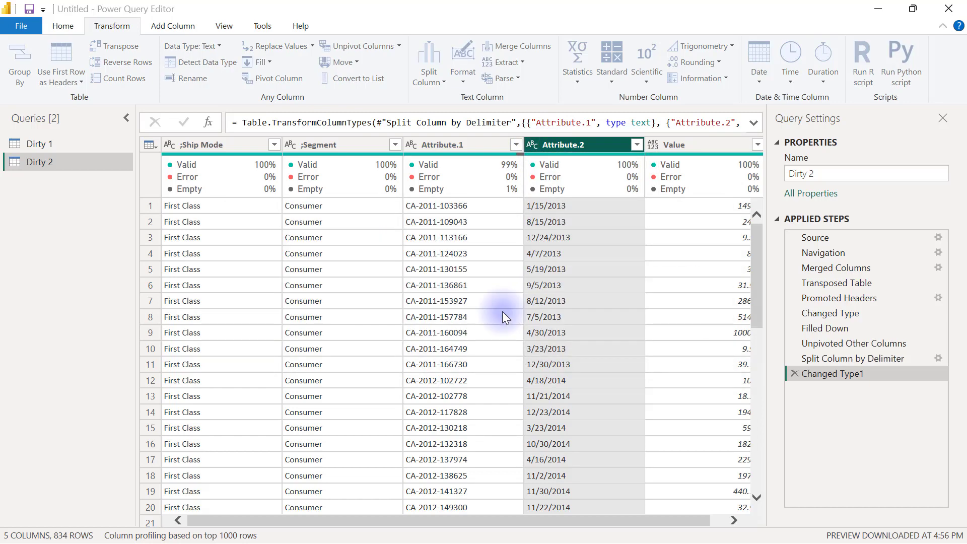